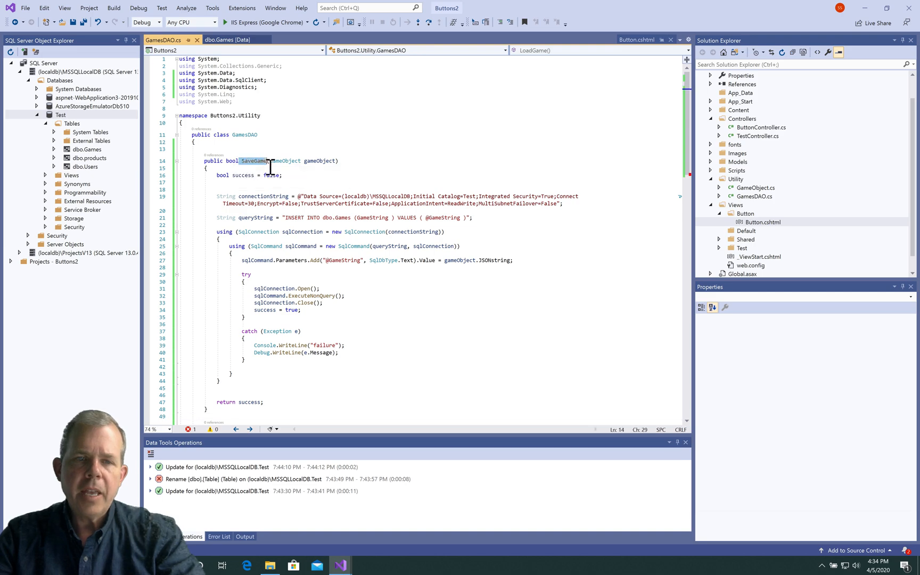
pyautogui.moveTo(253, 130)
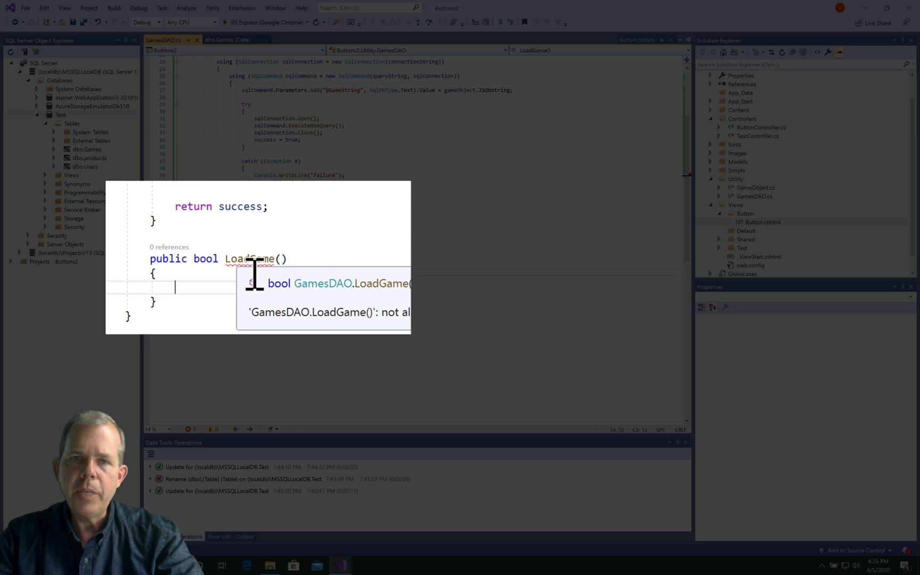
# Step: Add a public bool LoadGame() stub after SaveGame whose body is just return true;
pyautogui.write('return true;')
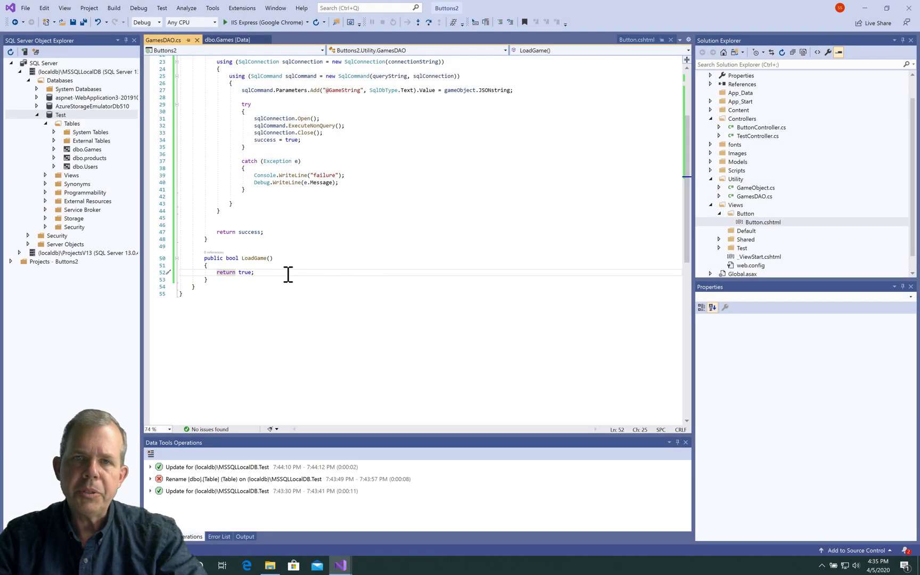
pyautogui.moveTo(294, 205)
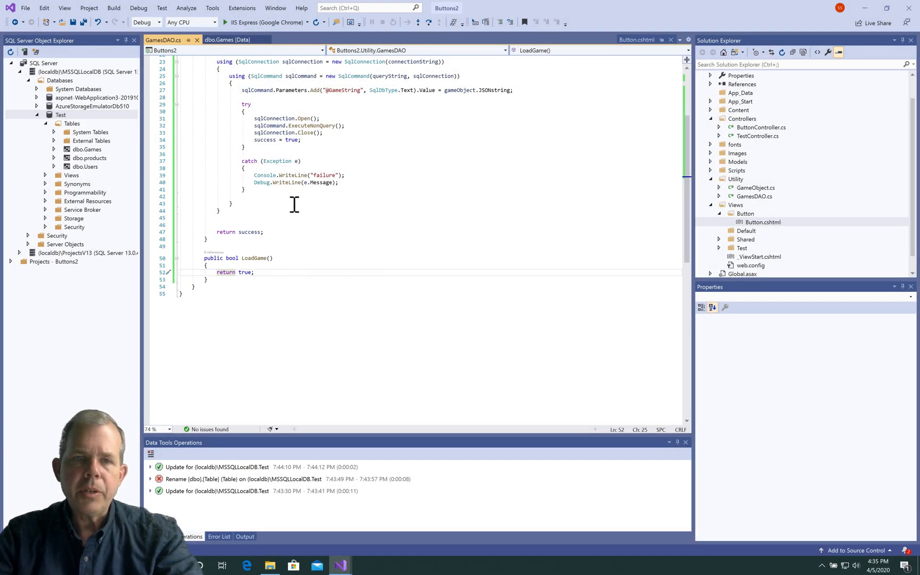
pyautogui.scroll(3)
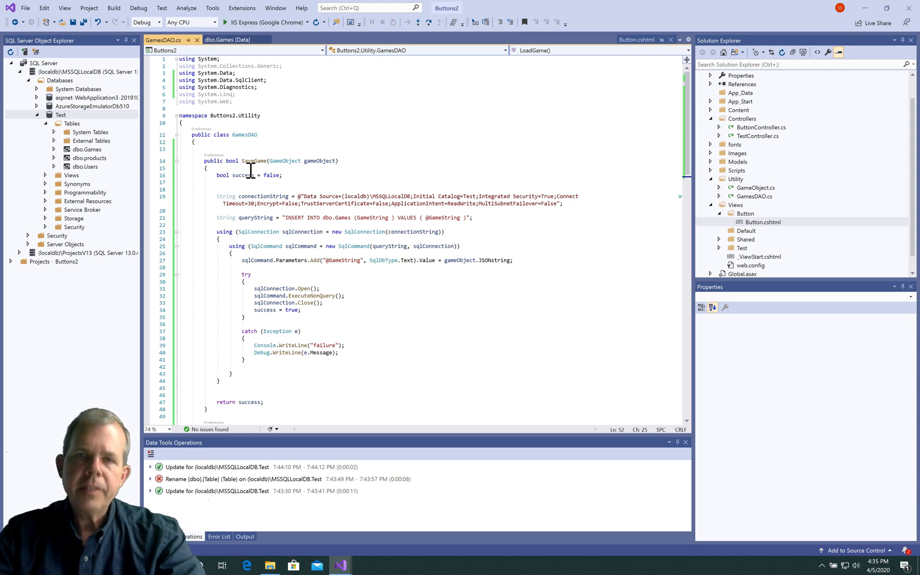
pyautogui.moveTo(761, 231)
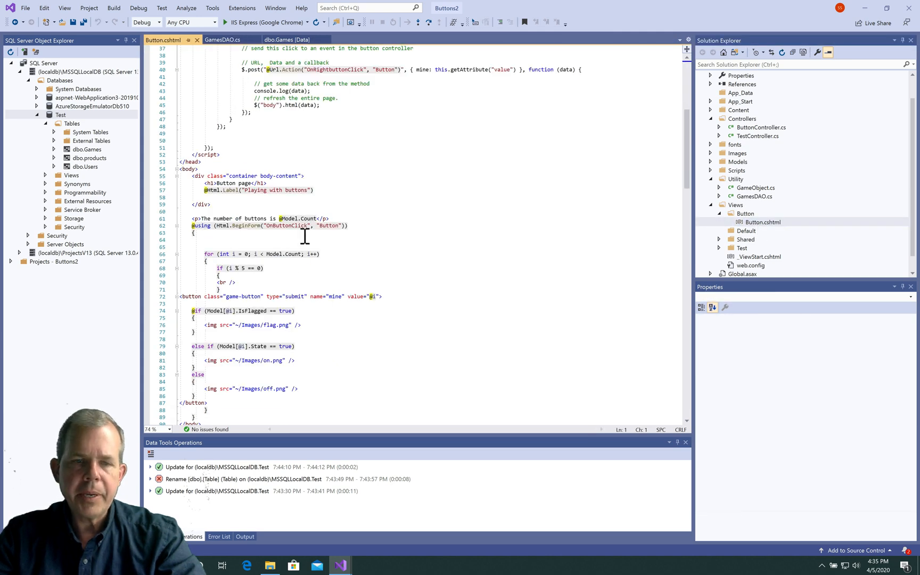
# Step: Add an OnSave form with a submit button named save labelled 'Save Game', then a copy posting to OnLoad
pyautogui.scroll(-3)
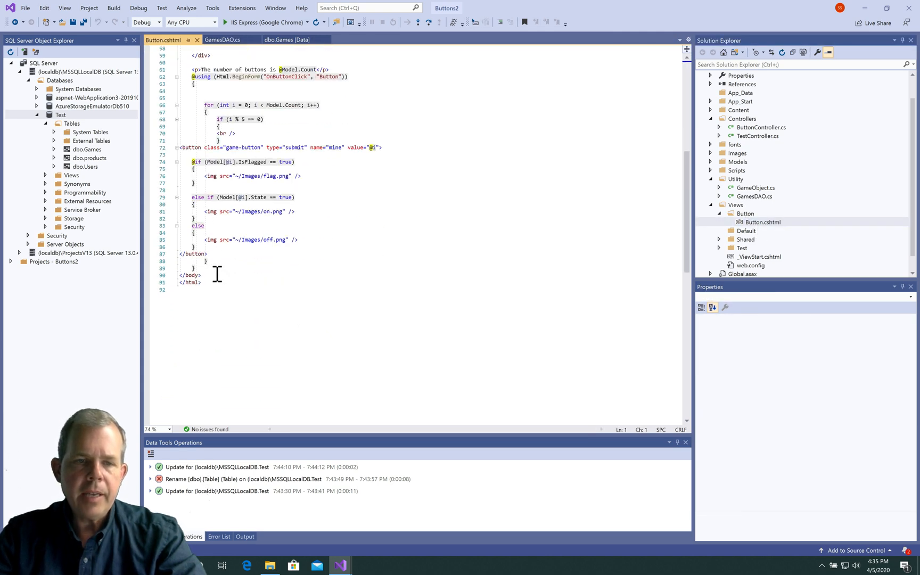
pyautogui.press('enter')
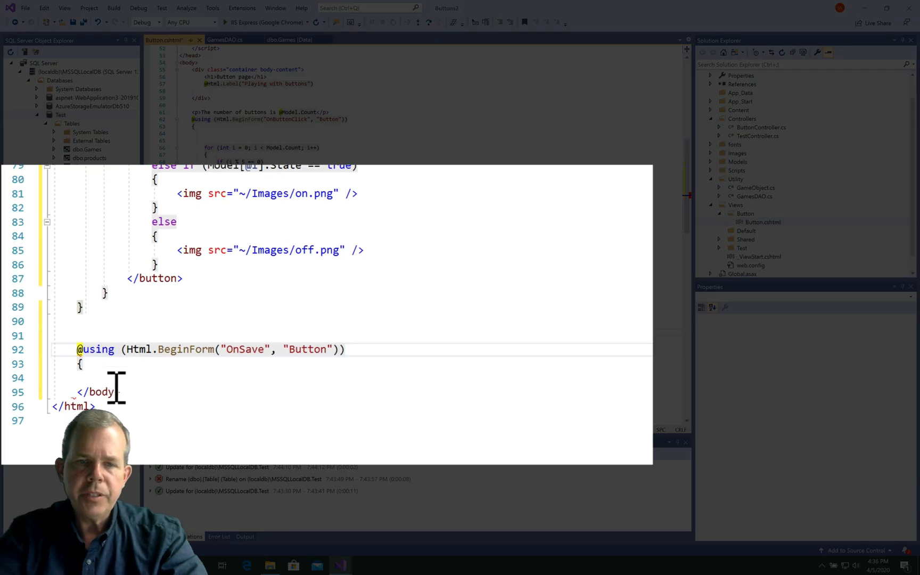
pyautogui.press('enter')
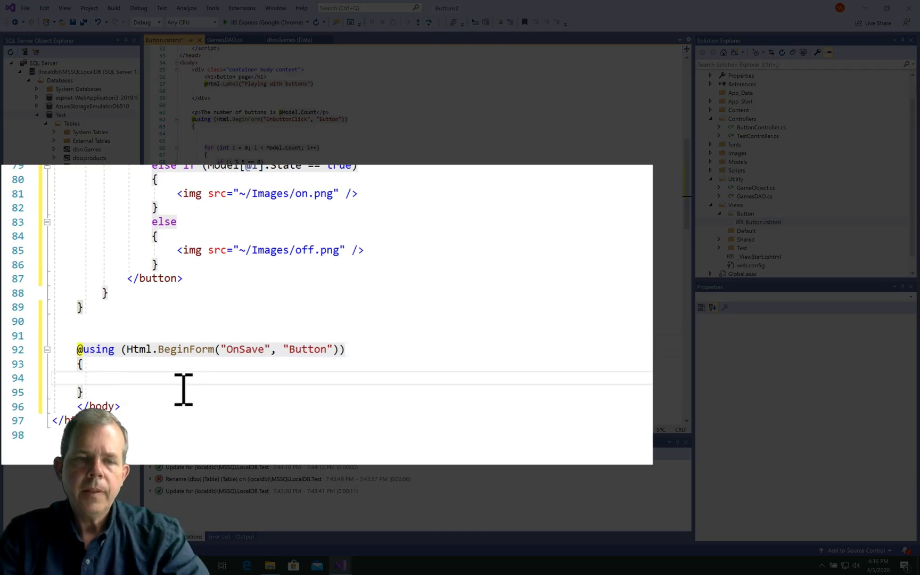
pyautogui.write('<button type="')
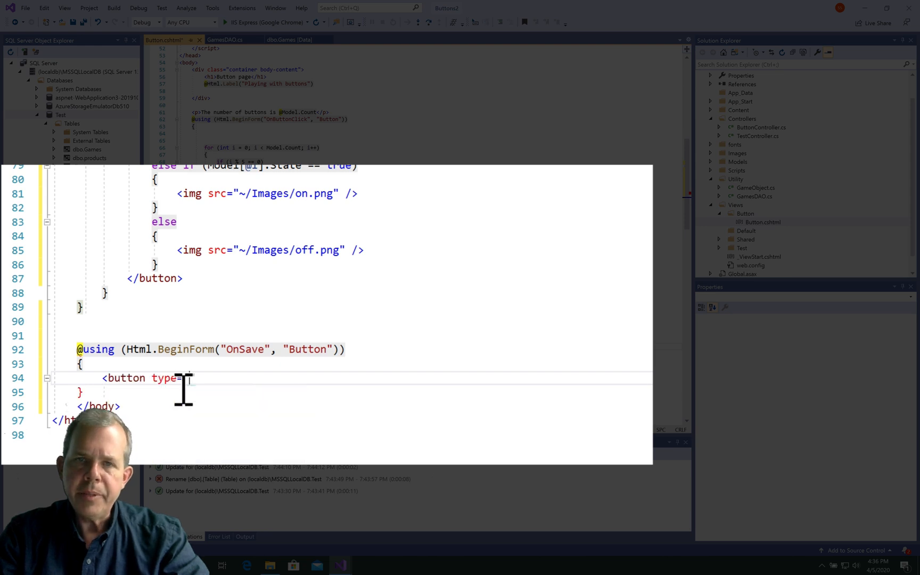
pyautogui.write('"submit"></button>')
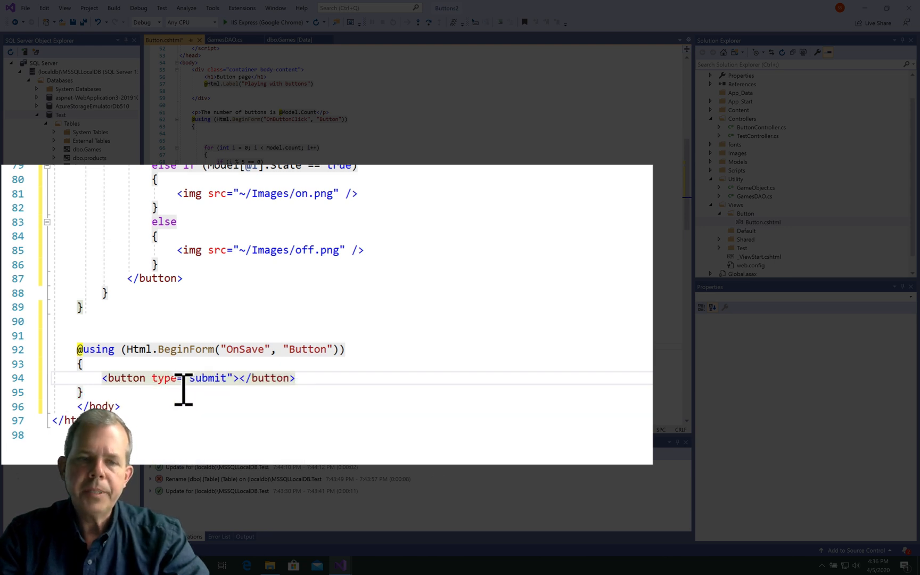
pyautogui.write('name=""')
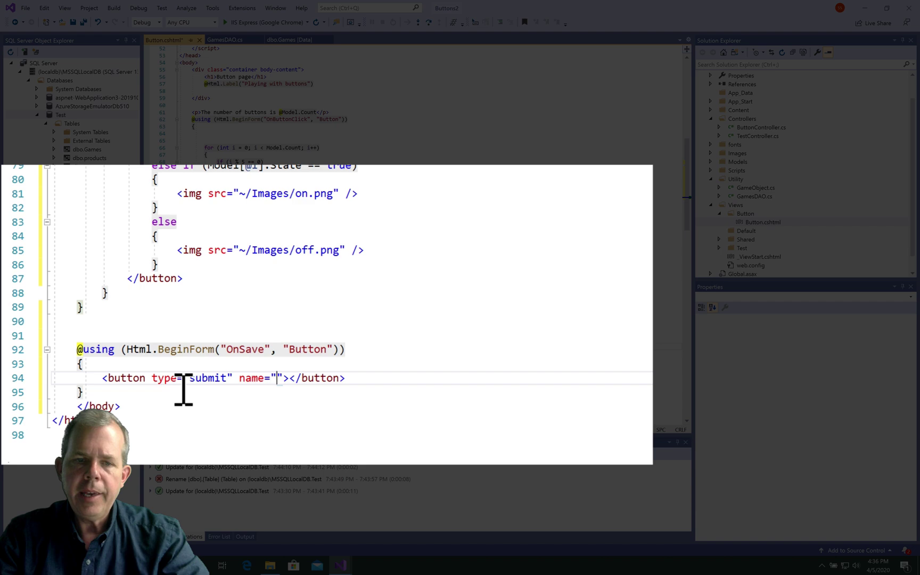
pyautogui.write('save')
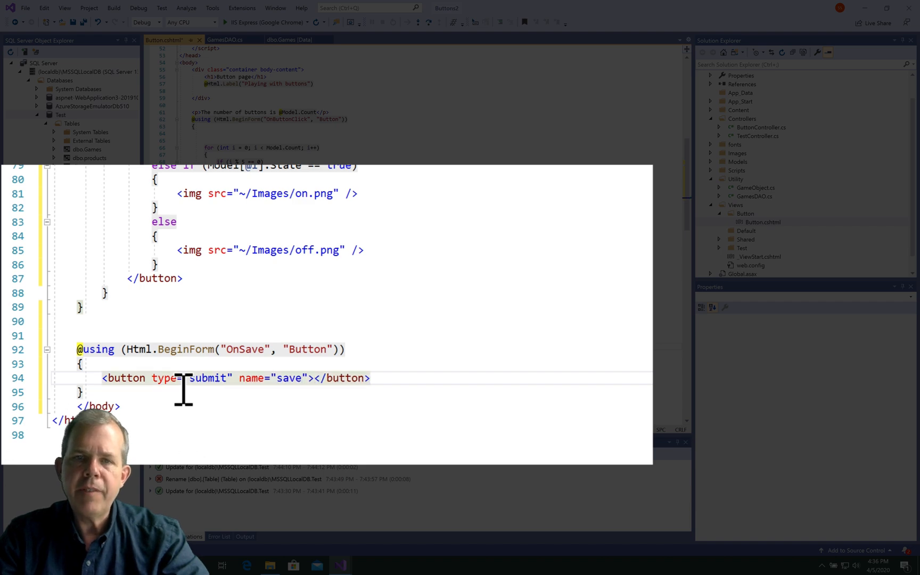
pyautogui.write('Save Game')
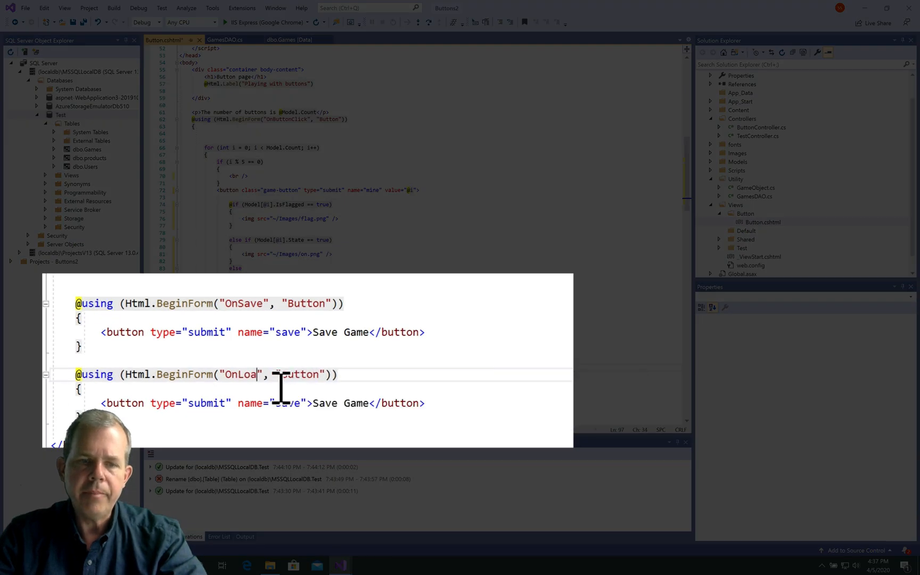
pyautogui.write('d')
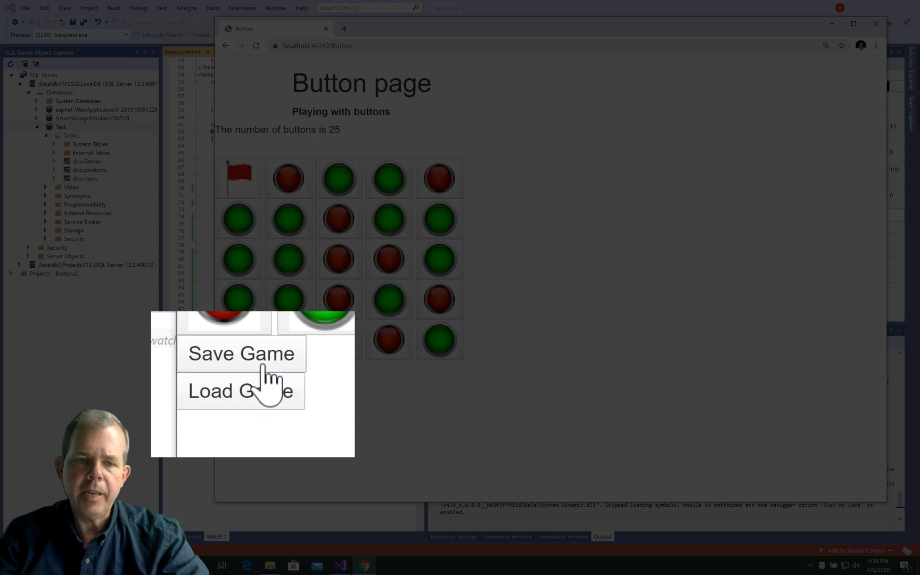
# Step: Test Save Game on the running Button page, then return to the ButtonController code
pyautogui.click(241, 354)
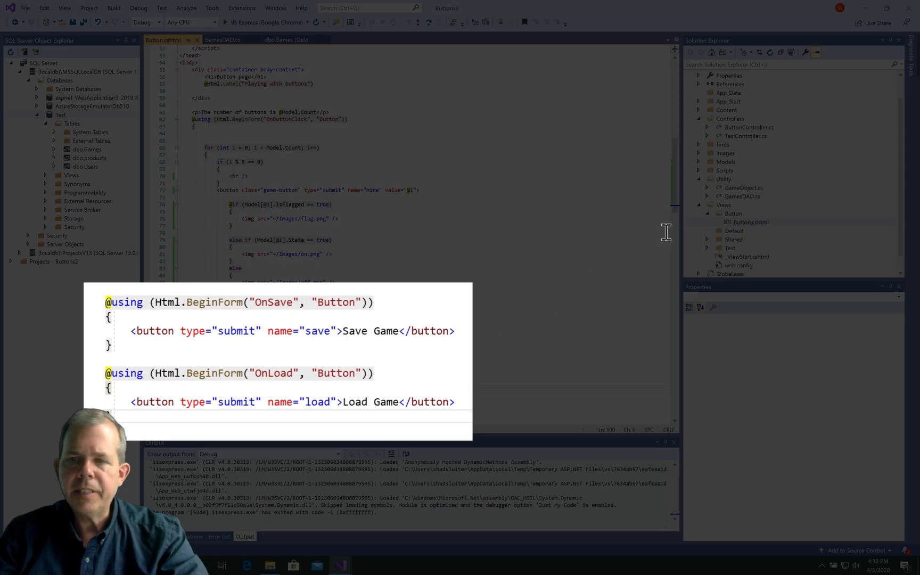
pyautogui.click(750, 127)
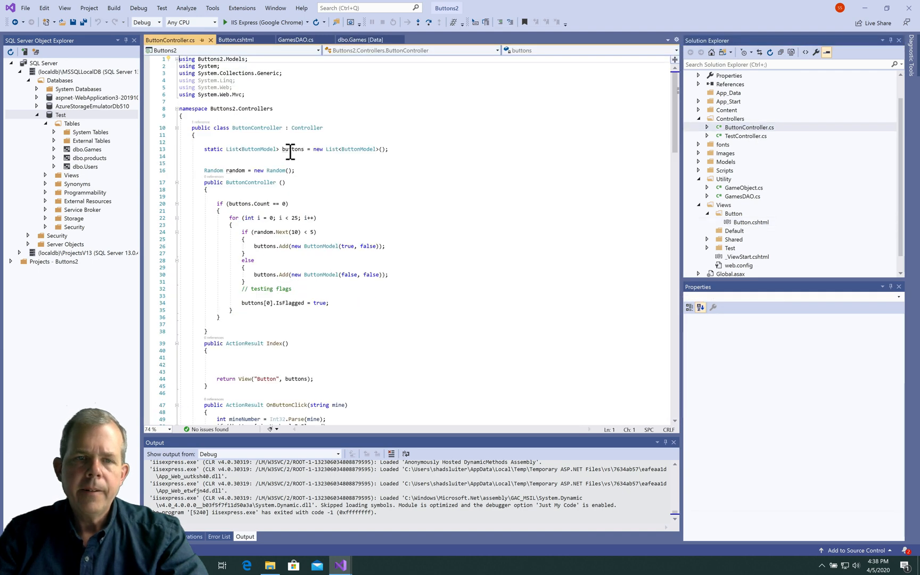
pyautogui.moveTo(215, 155)
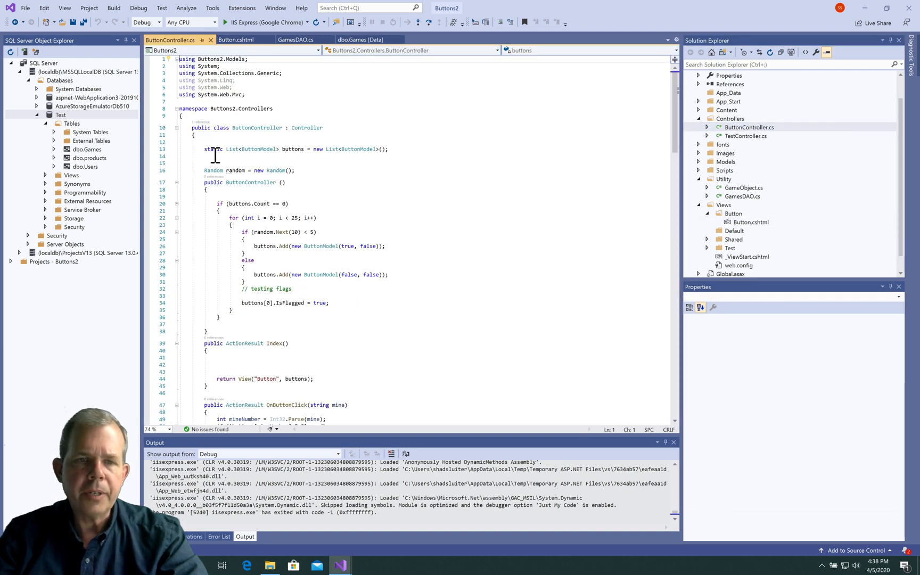
# Step: Collapse the ButtonController constructor and Index method in the outlining margin
pyautogui.click(215, 148)
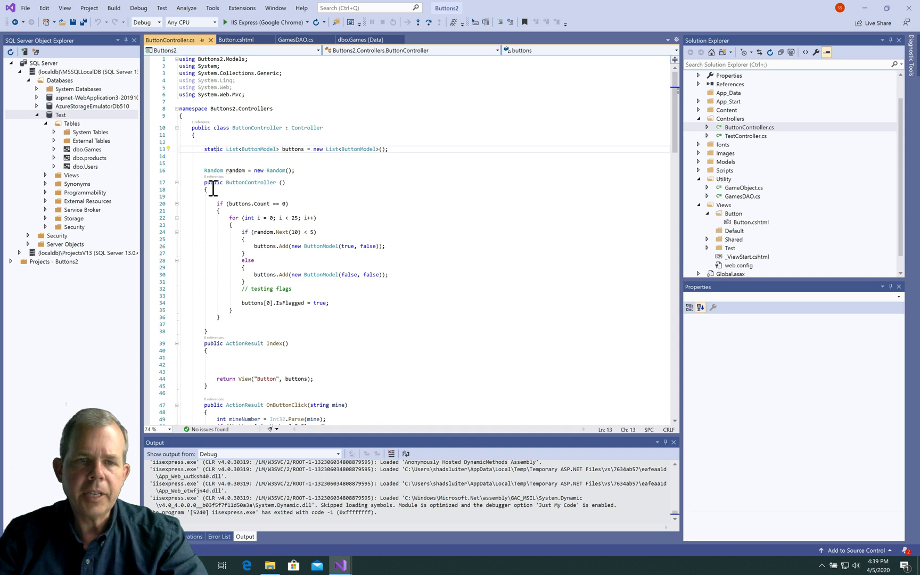
pyautogui.moveTo(183, 194)
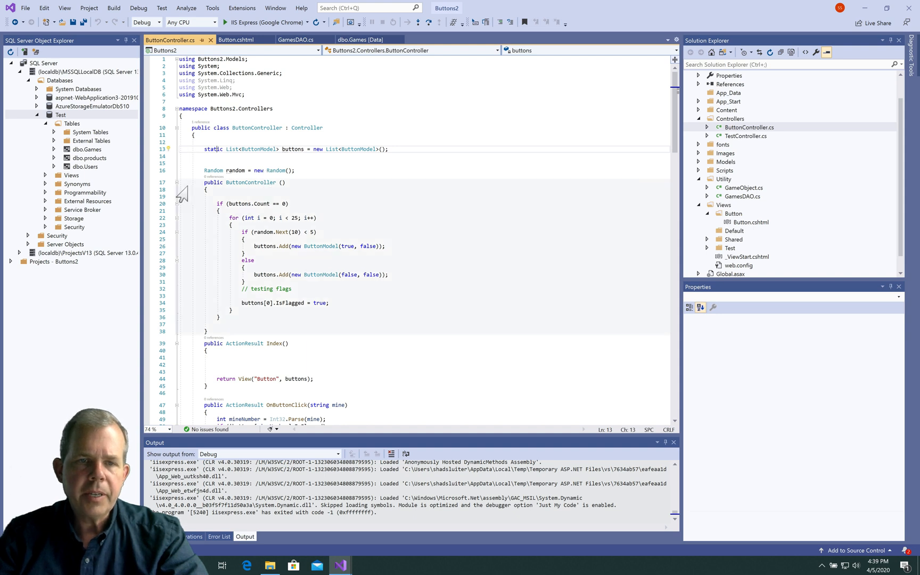
pyautogui.click(170, 182)
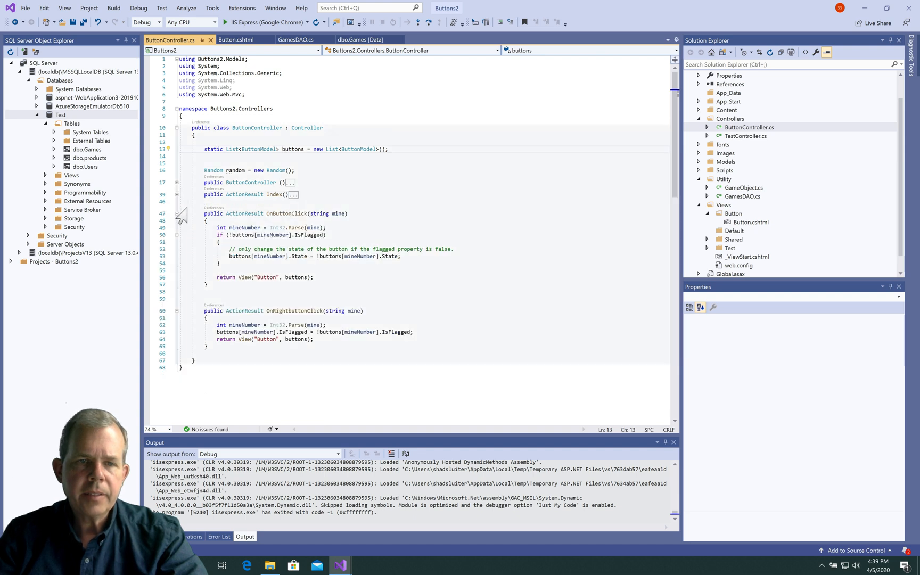
pyautogui.click(169, 213)
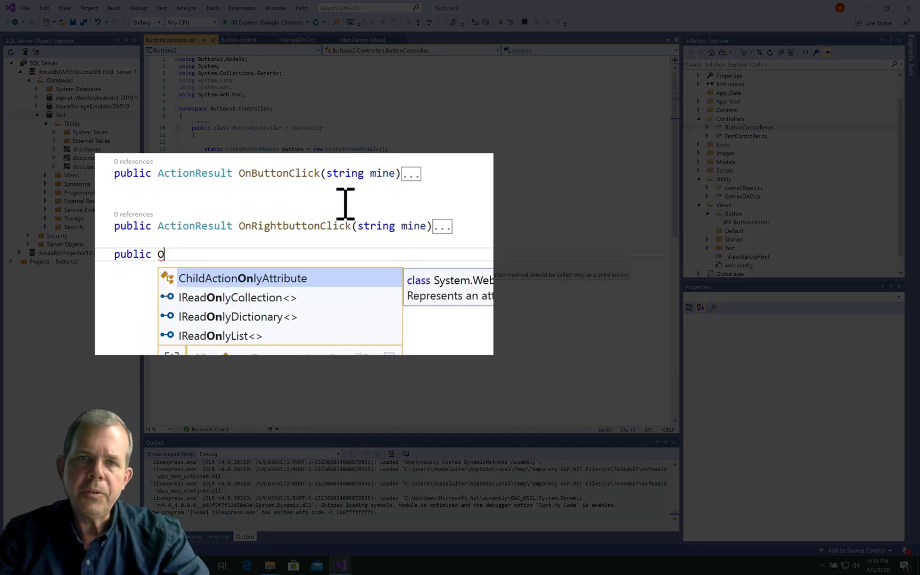
# Step: Declare public ActionResult OnSave() returning a View and create GamesDAO gamesDAO = new GamesDAO();
pyautogui.write('ActionResult On')
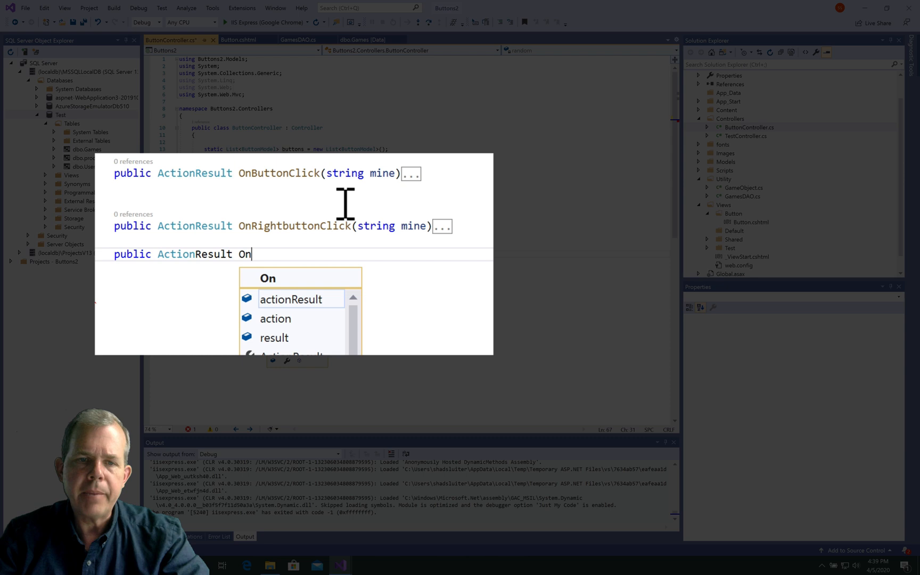
pyautogui.write('Save()')
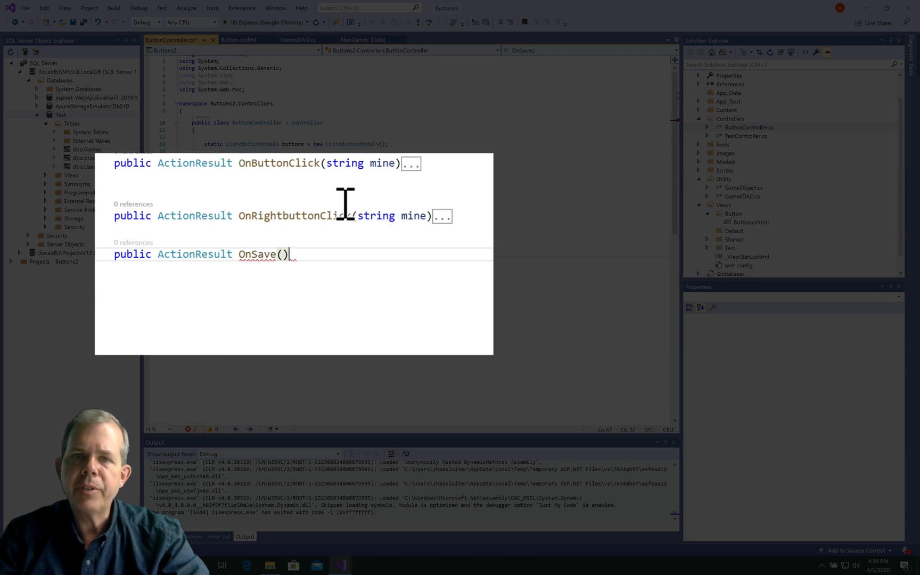
pyautogui.press('Enter')
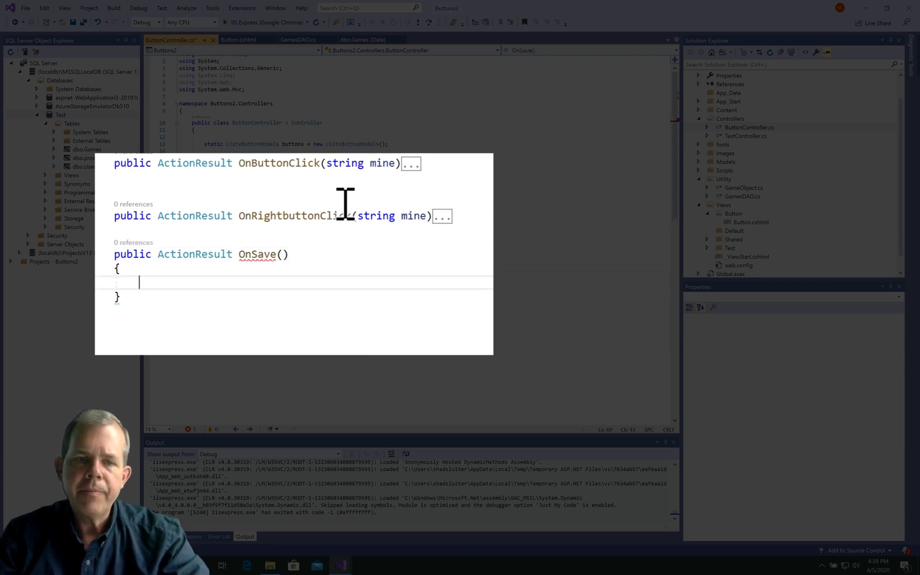
pyautogui.write('return')
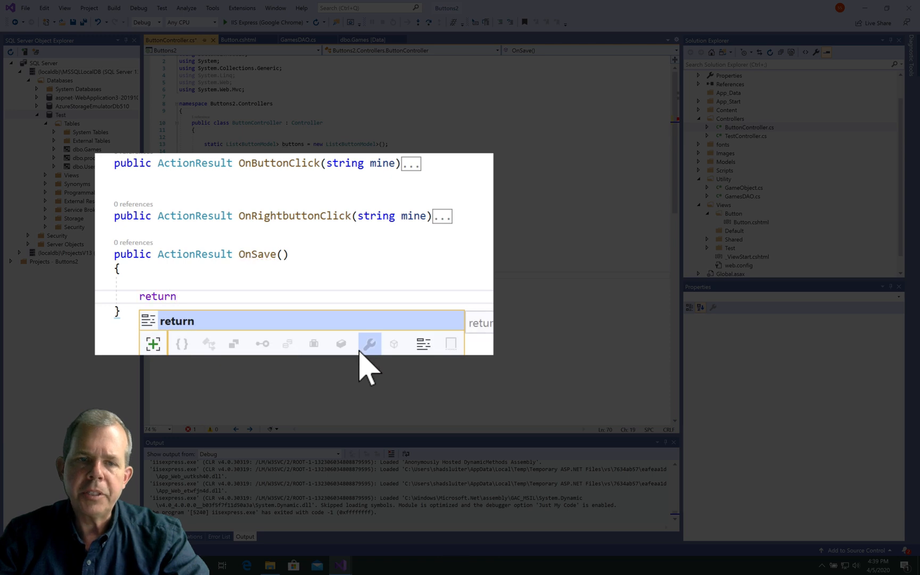
pyautogui.write('View("Results')
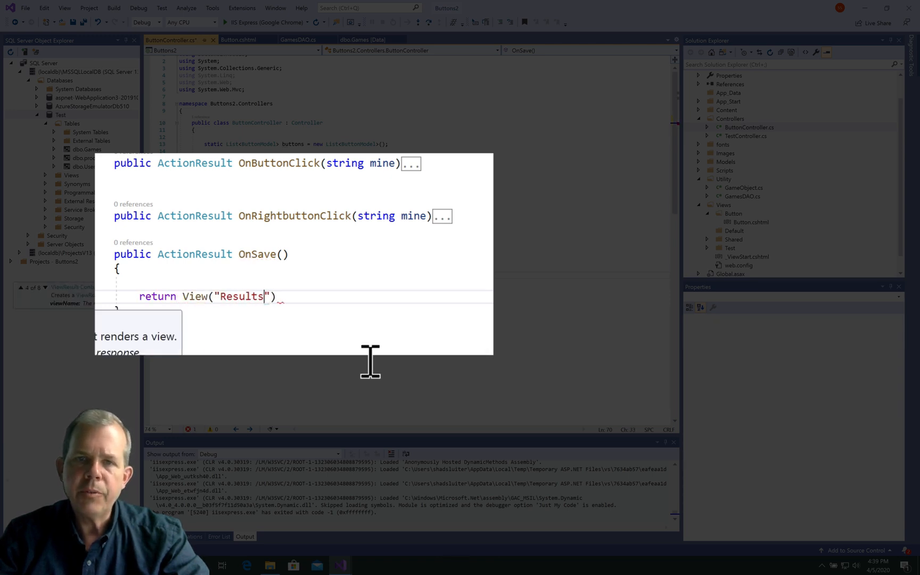
pyautogui.write('G')
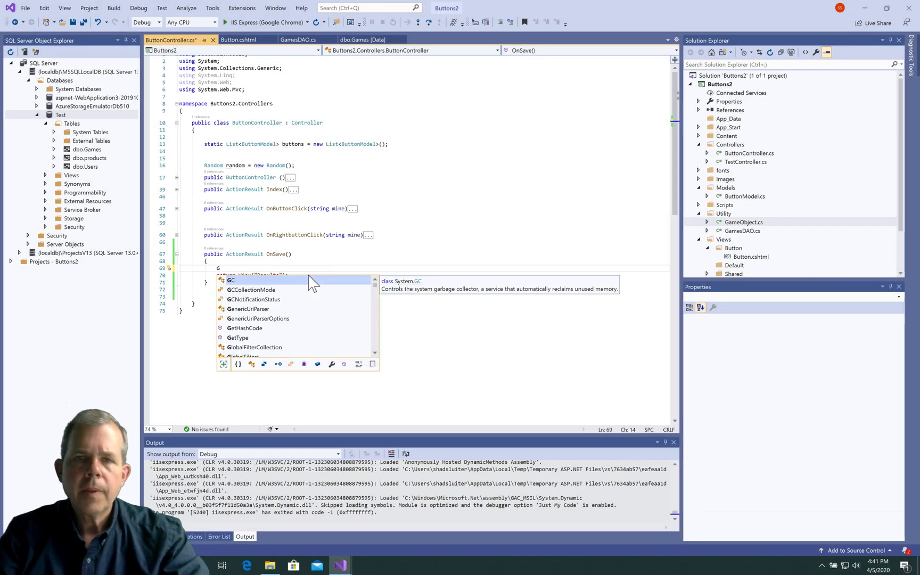
pyautogui.write('GamesDAO gamesDAO')
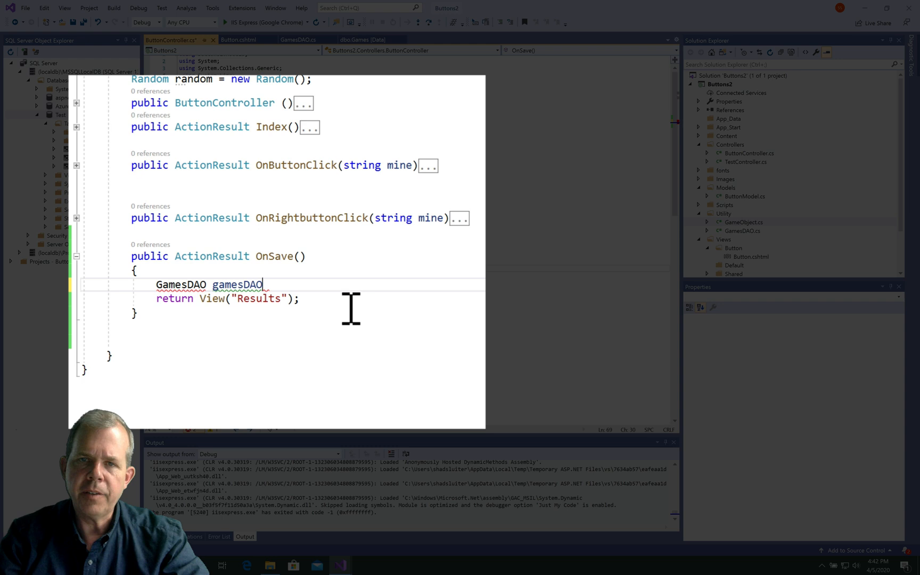
pyautogui.write('= new')
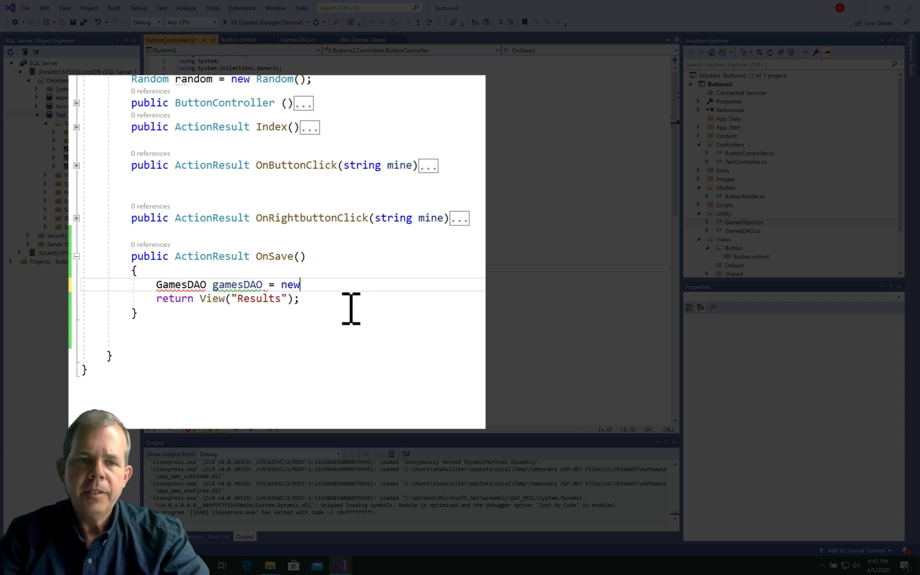
pyautogui.write('GamesDAO();')
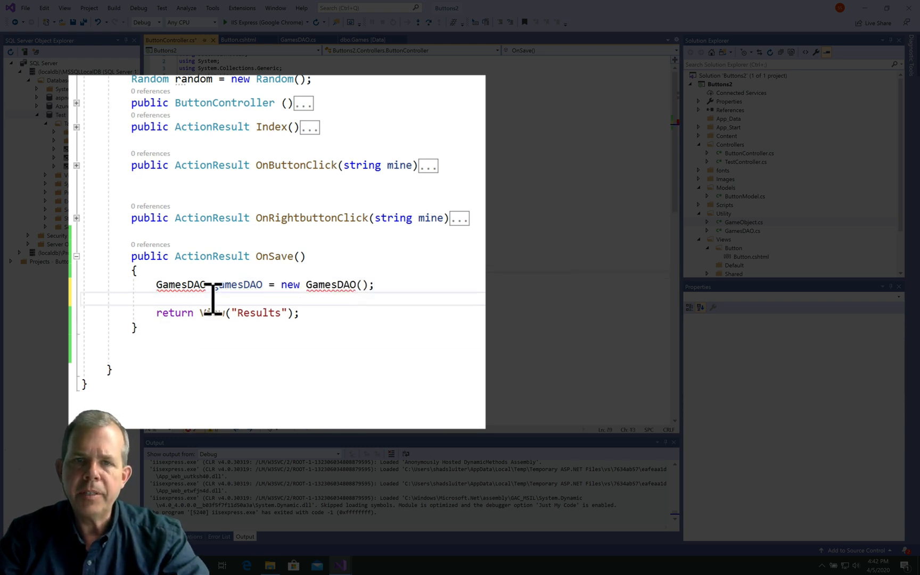
pyautogui.moveTo(257, 327)
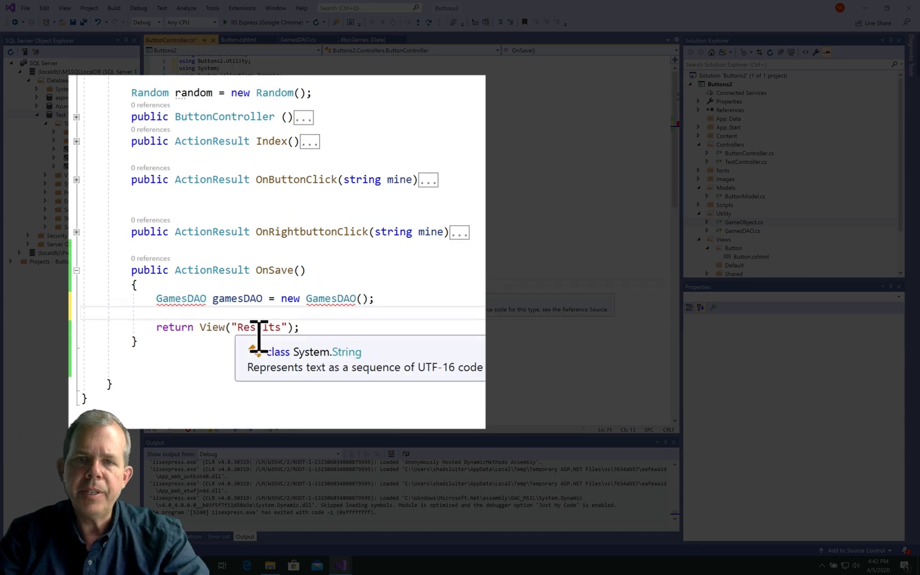
# Step: Add GameObject gameObject = new GameObject(1, buttons); and select the buttons argument
pyautogui.write('GameObject')
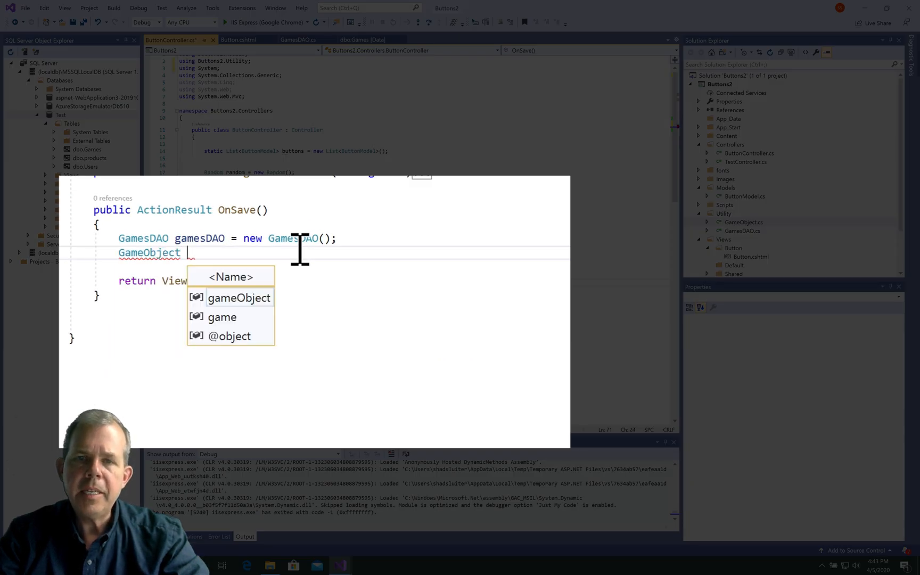
pyautogui.write('gameObject =')
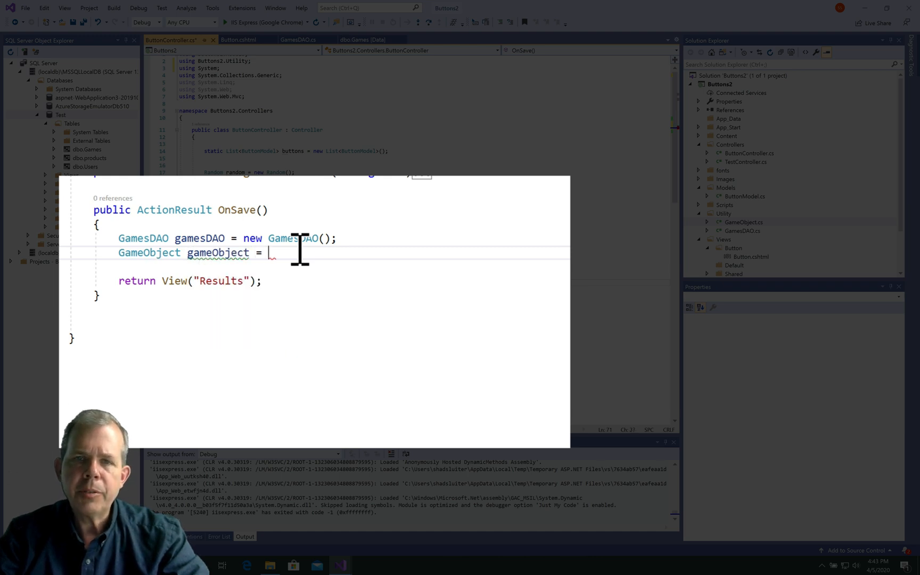
pyautogui.write('new GameObject')
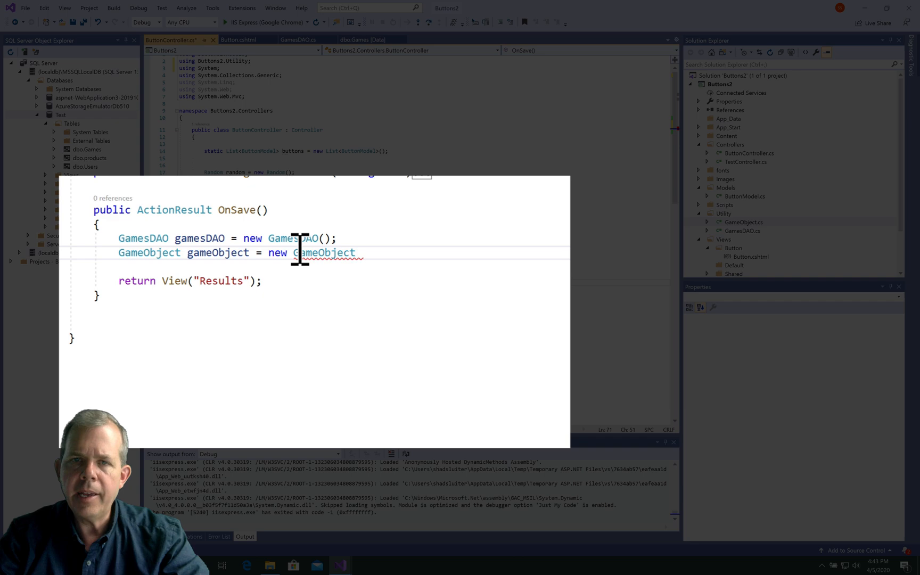
pyautogui.write('();')
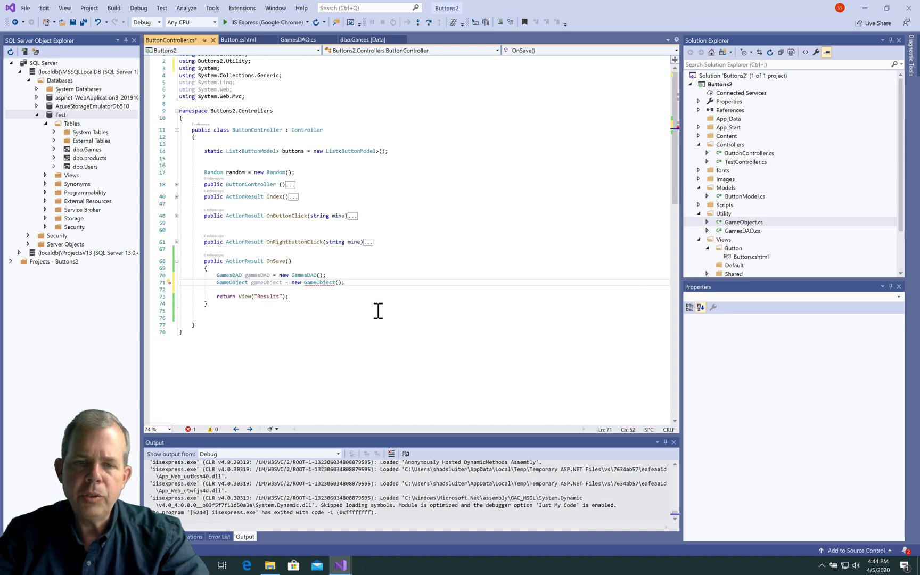
pyautogui.write('1,')
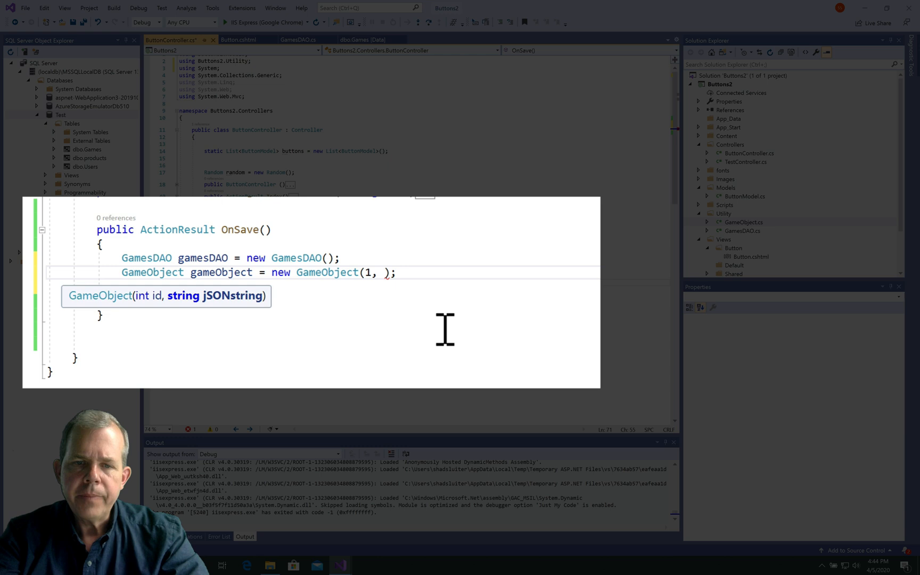
pyautogui.write('c')
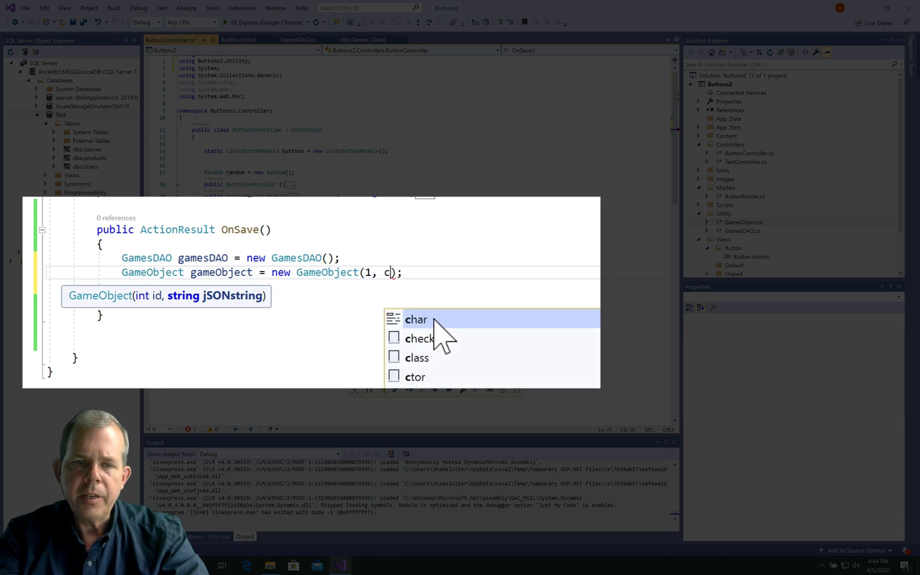
pyautogui.write('buttons')
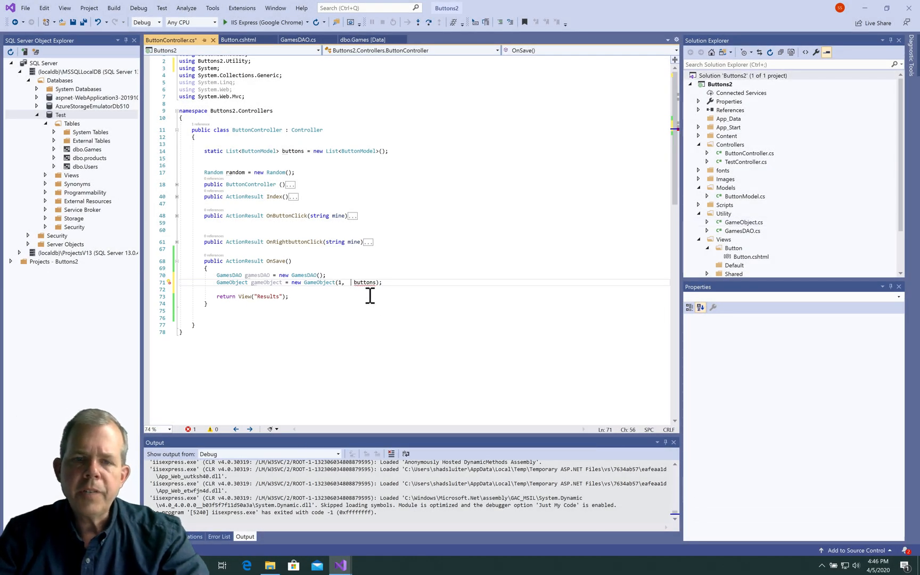
pyautogui.doubleClick(366, 282)
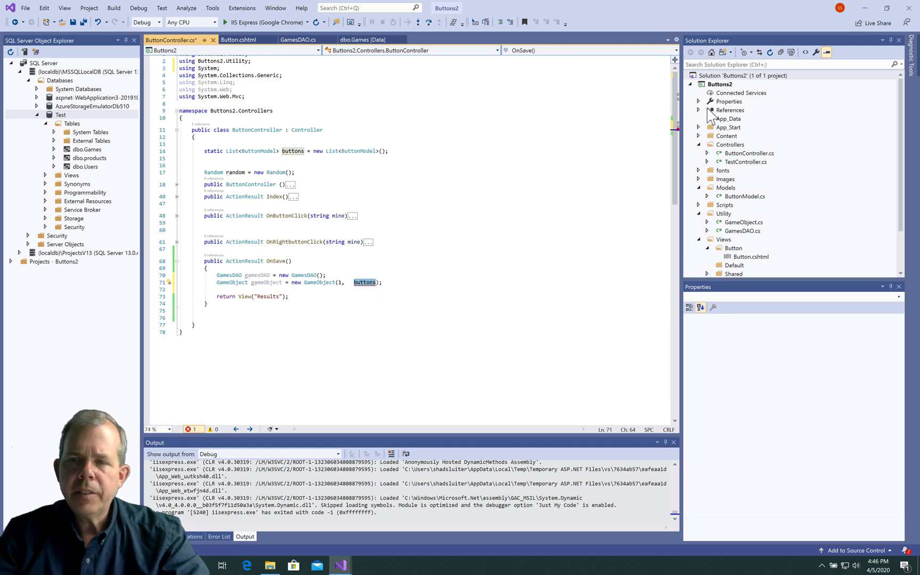
# Step: Manage NuGet Packages for the solution and browse the available packages
pyautogui.rightClick(724, 75)
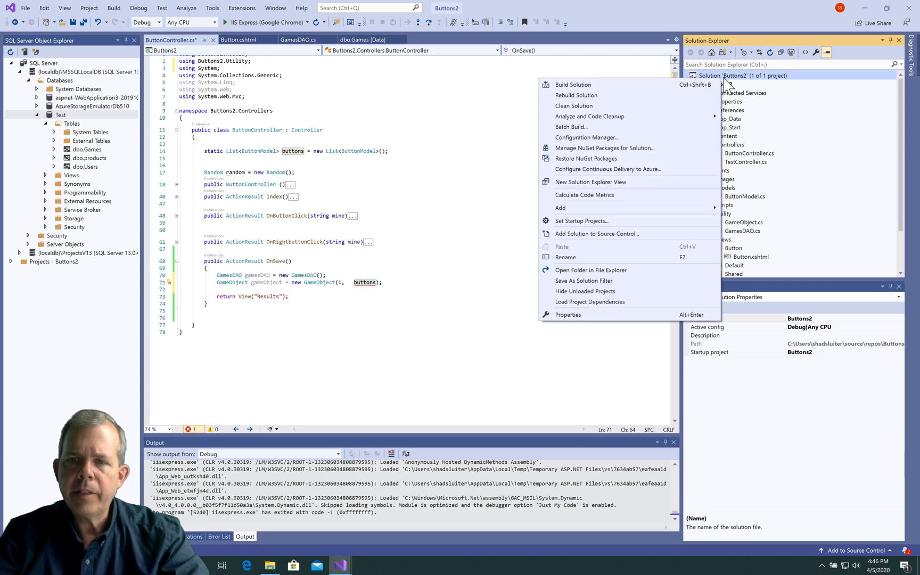
pyautogui.moveTo(599, 159)
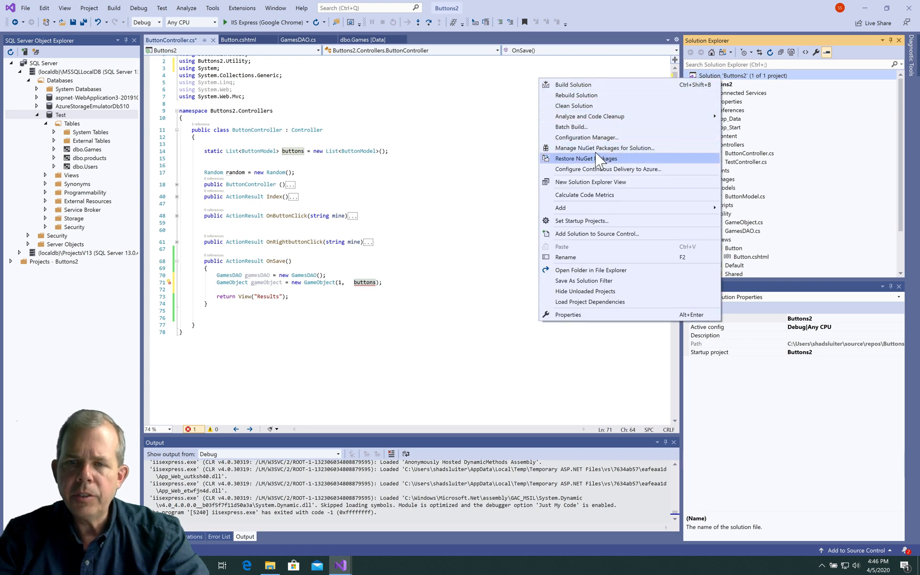
pyautogui.click(605, 147)
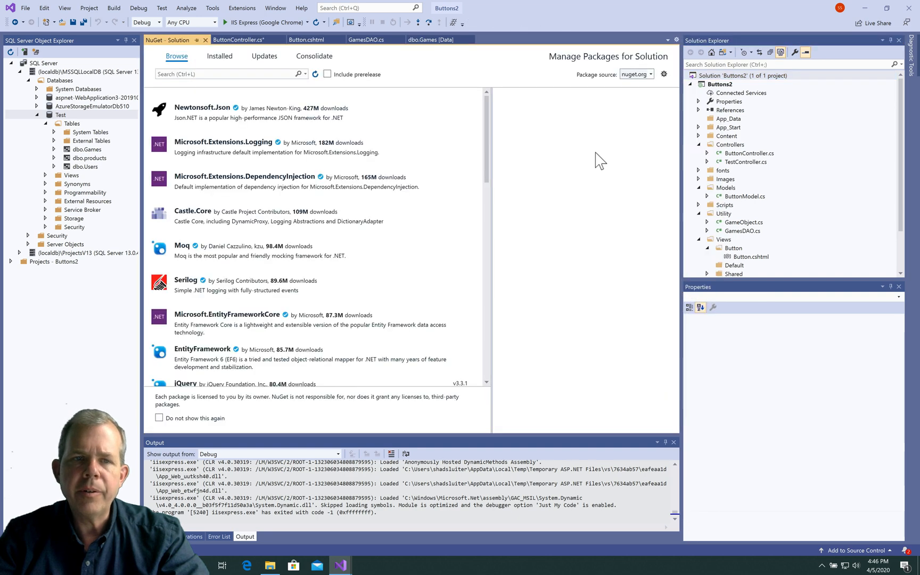
pyautogui.click(219, 55)
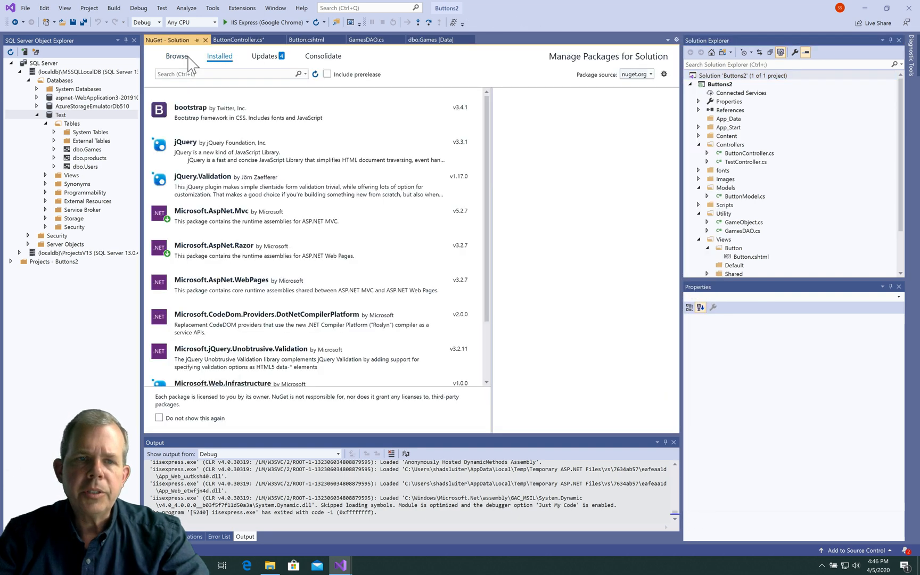
pyautogui.click(176, 56)
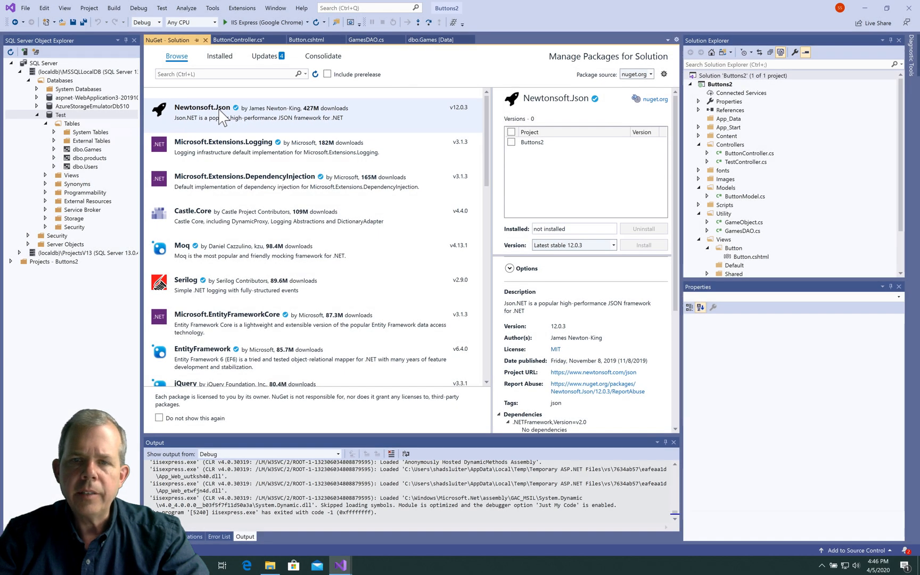
pyautogui.moveTo(265, 121)
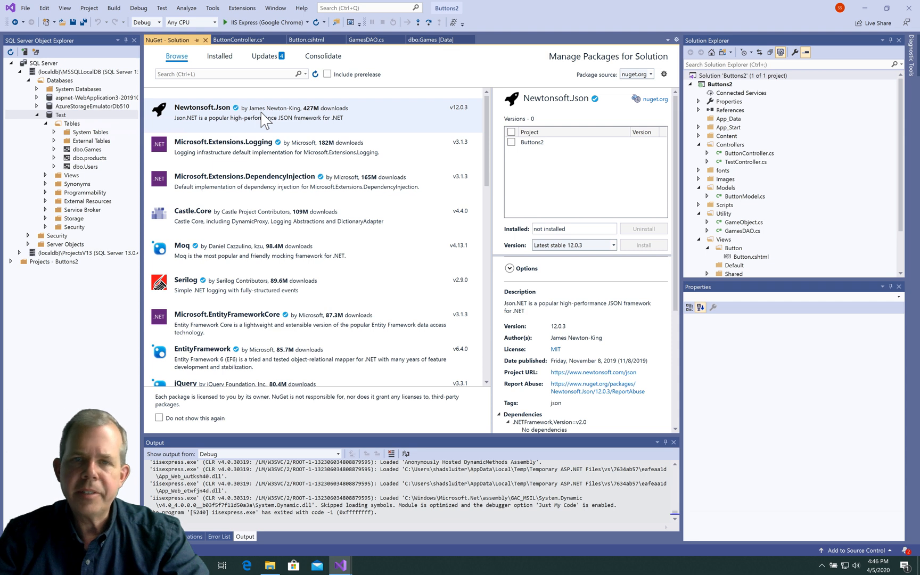
pyautogui.moveTo(206, 125)
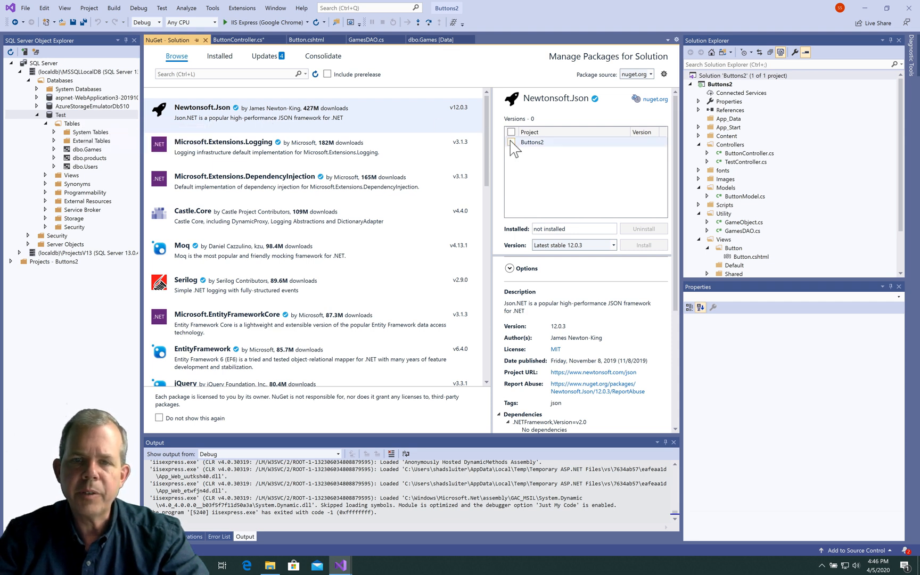
# Step: Install Newtonsoft.Json 12.0.3 into the Buttons2 project, confirm, and close the package manager
pyautogui.click(511, 132)
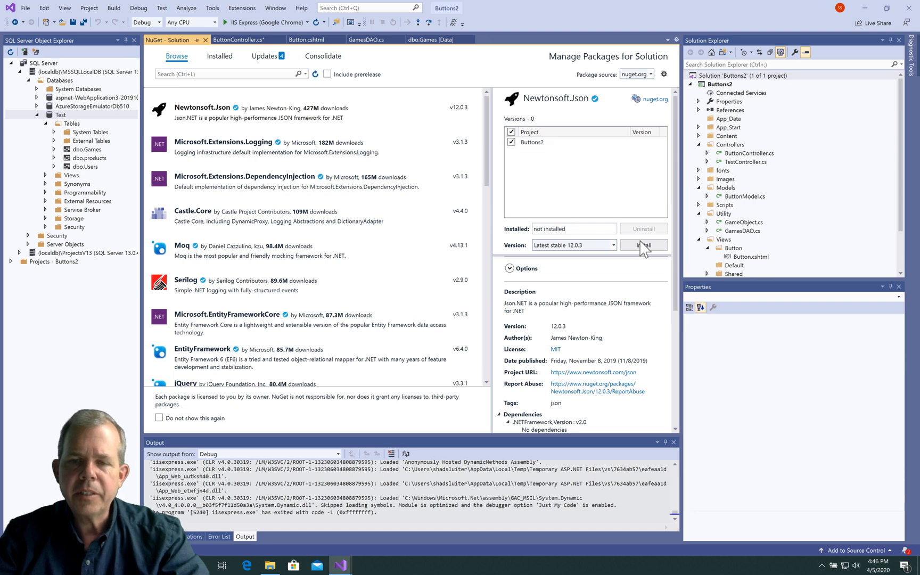
pyautogui.click(643, 245)
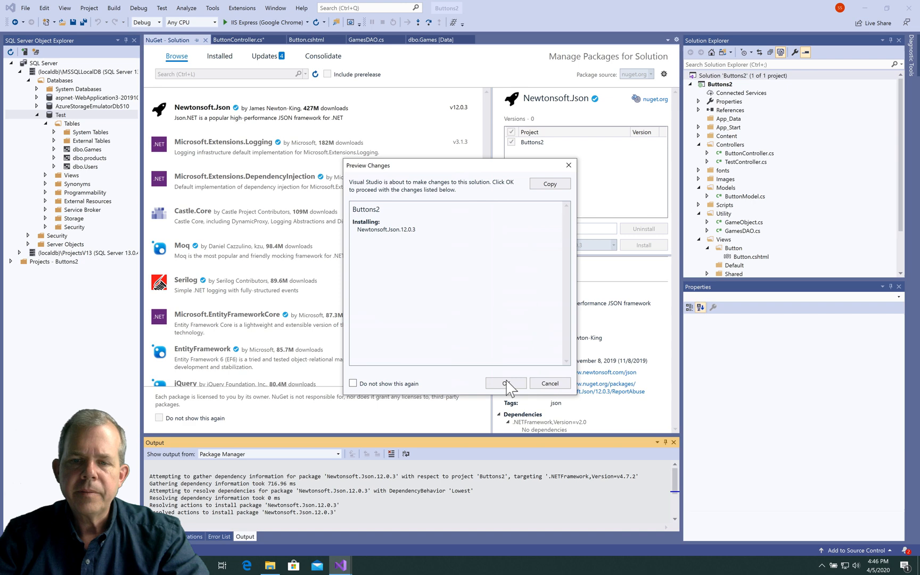
pyautogui.click(506, 384)
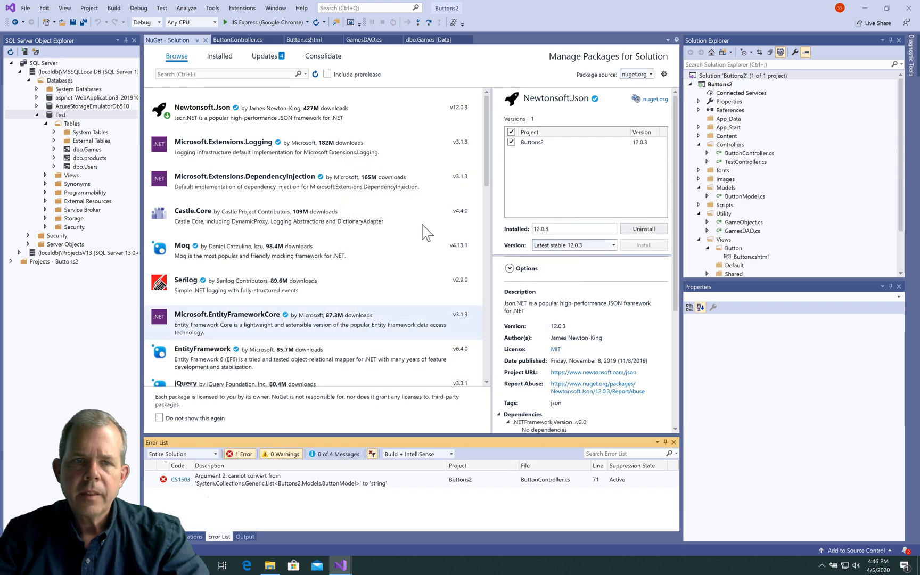
pyautogui.moveTo(214, 51)
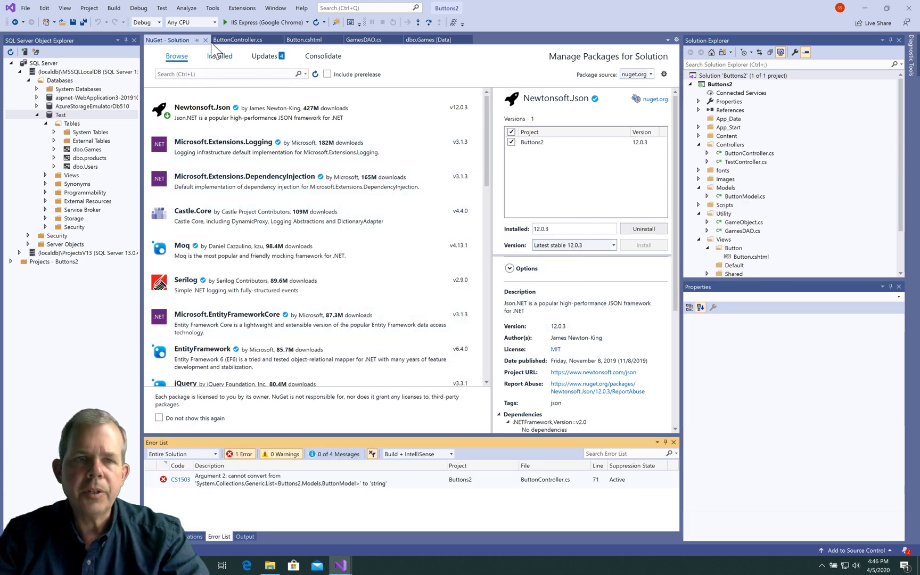
pyautogui.click(206, 39)
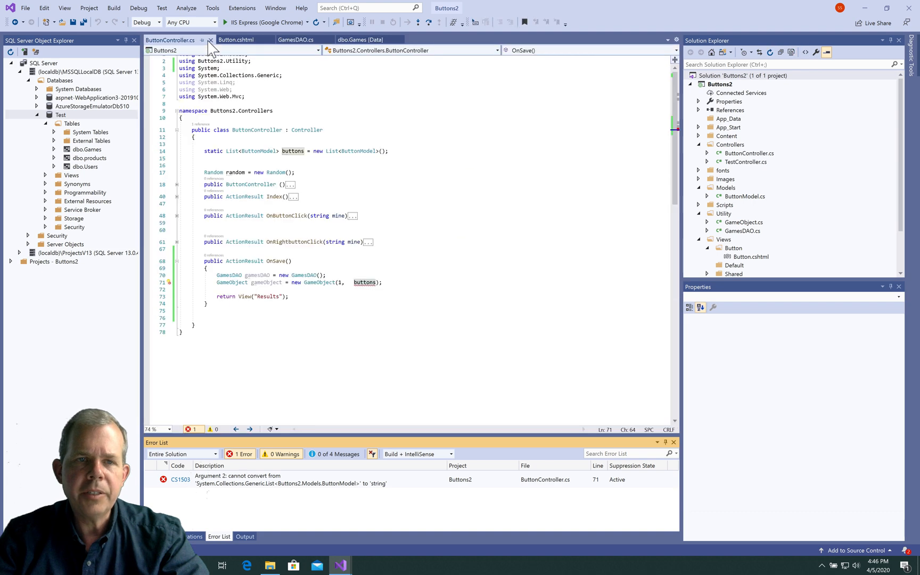
# Step: Start JsonConvert before the buttons argument and add the Newtonsoft.Json using directive
pyautogui.click(291, 261)
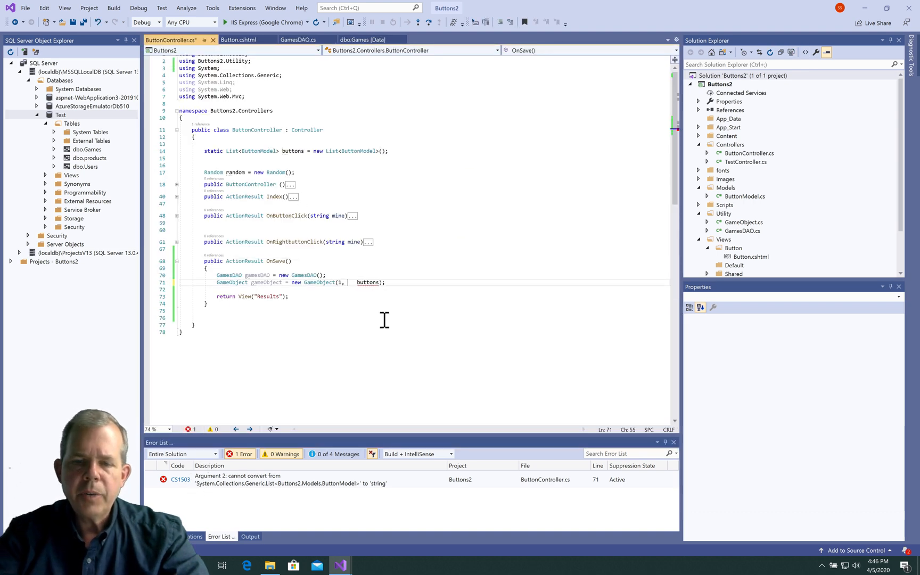
pyautogui.write('JsonConvert.')
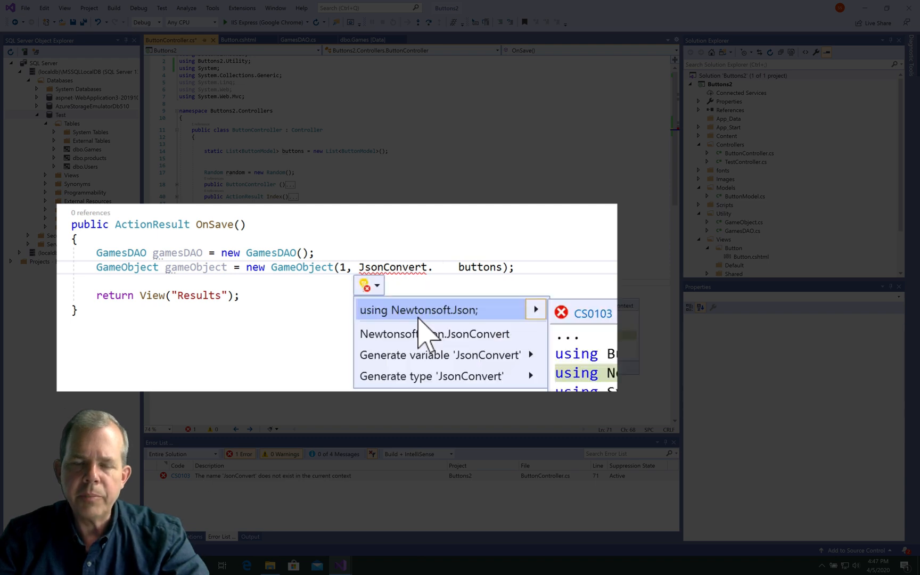
pyautogui.moveTo(405, 329)
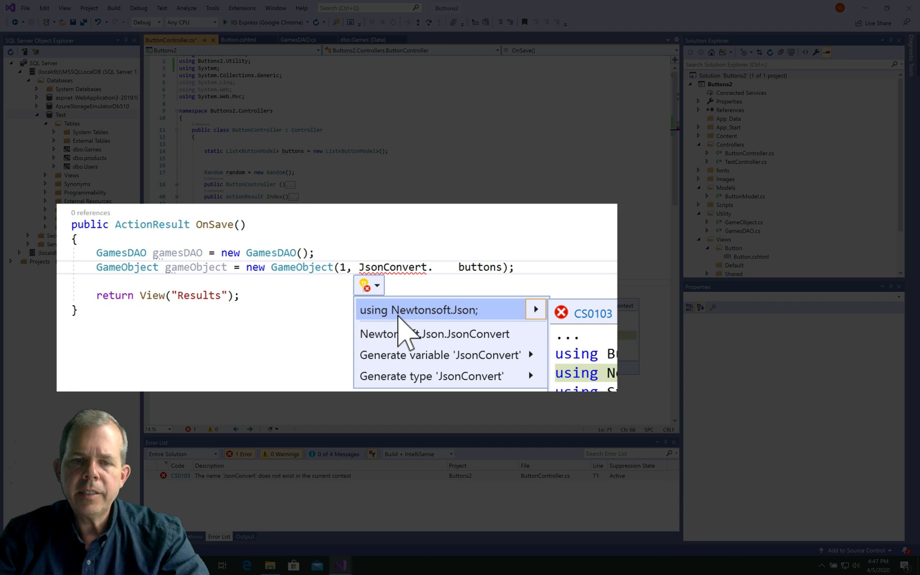
pyautogui.moveTo(432, 326)
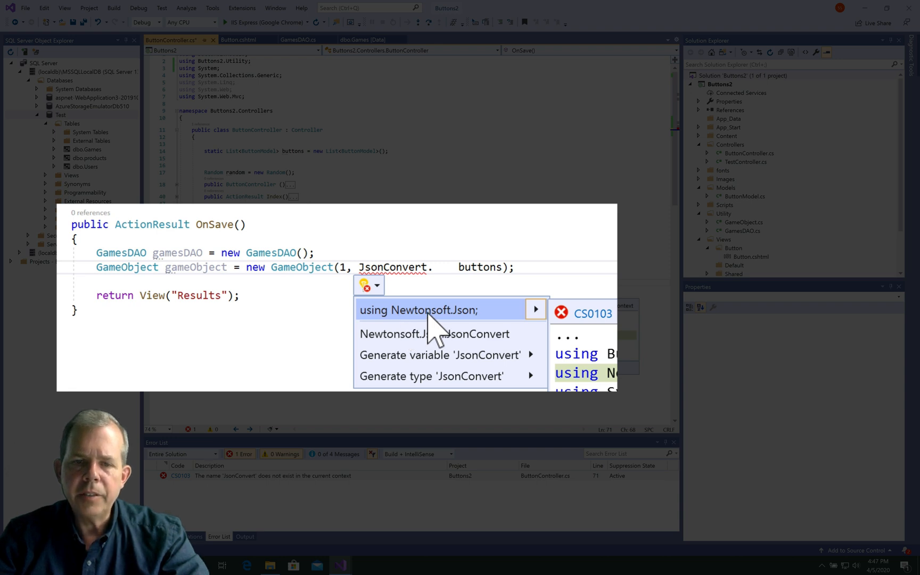
pyautogui.click(419, 310)
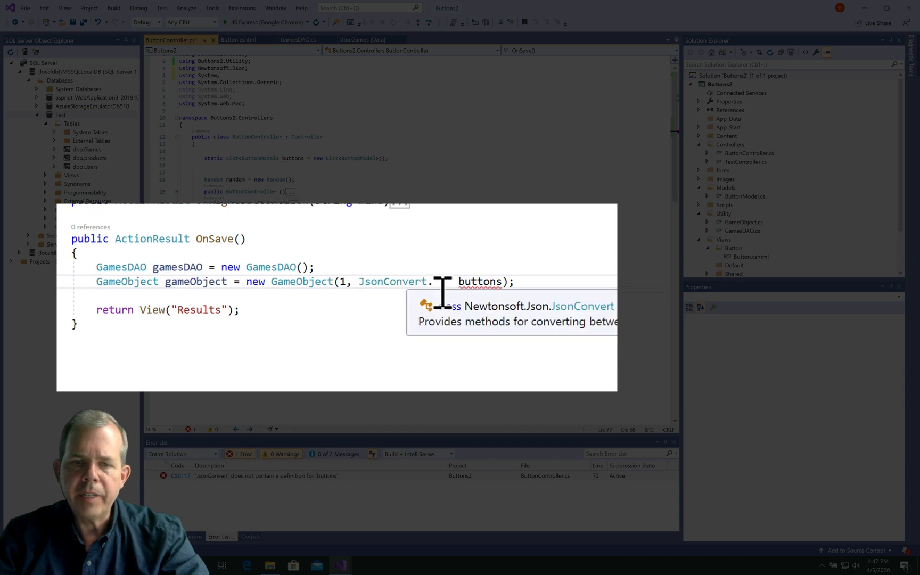
# Step: Complete JsonConvert.SerializeObject(buttons) as the second GameObject argument, removing the stray space
pyautogui.write('.')
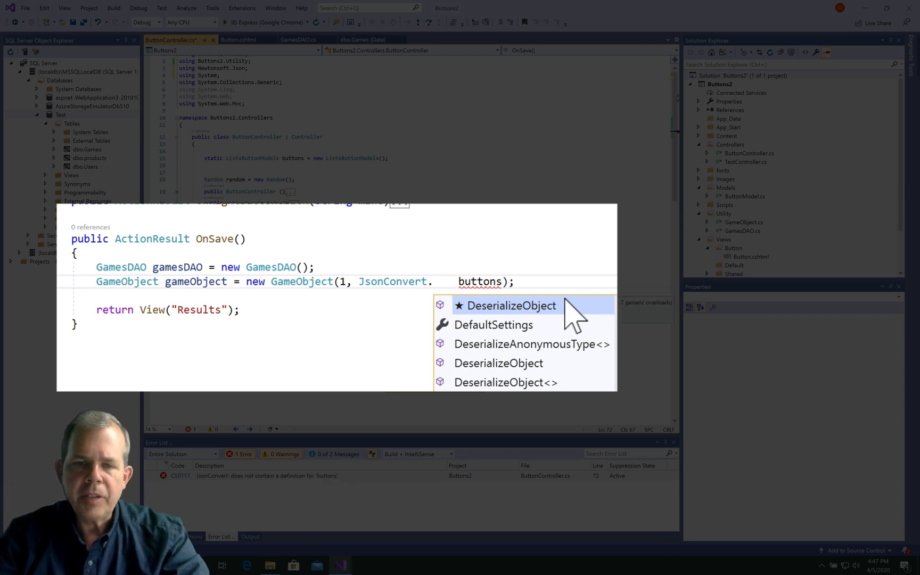
pyautogui.write('S')
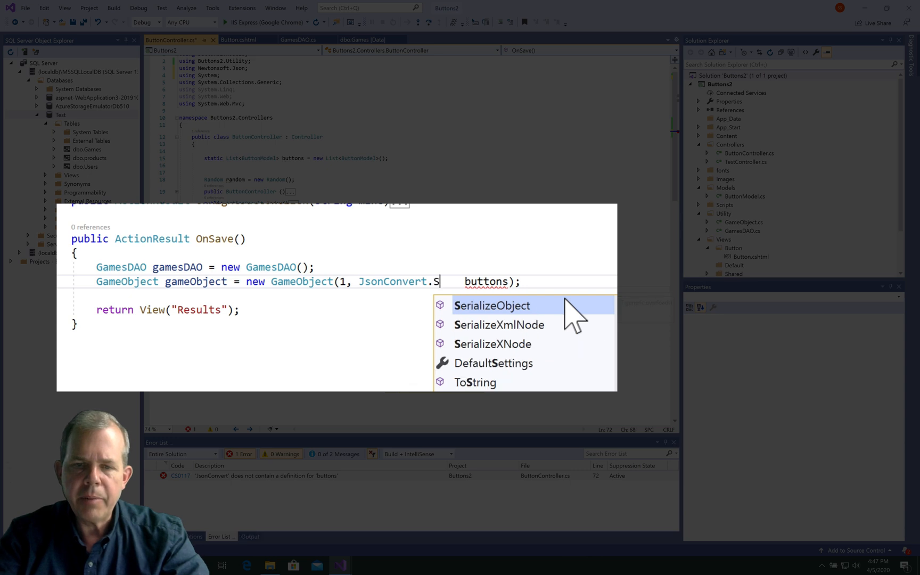
pyautogui.write('er')
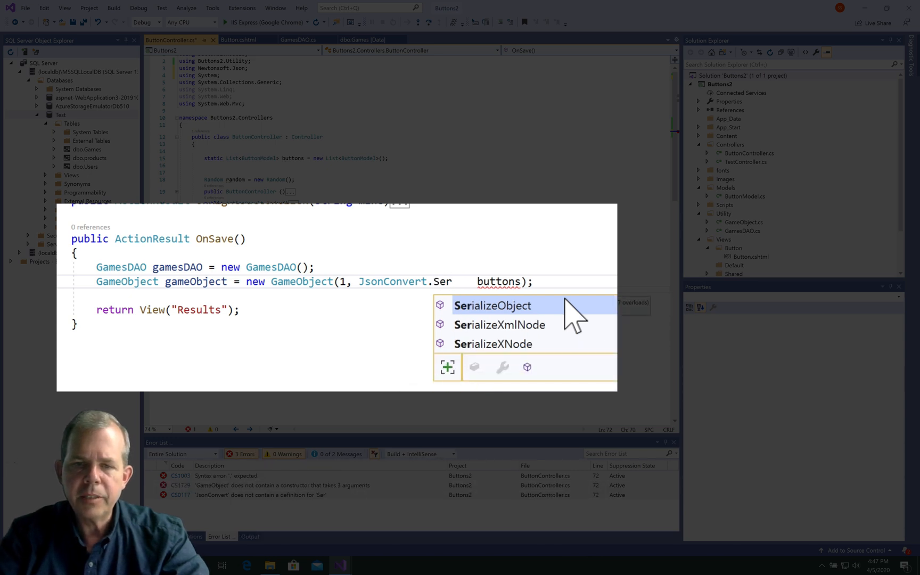
pyautogui.moveTo(545, 323)
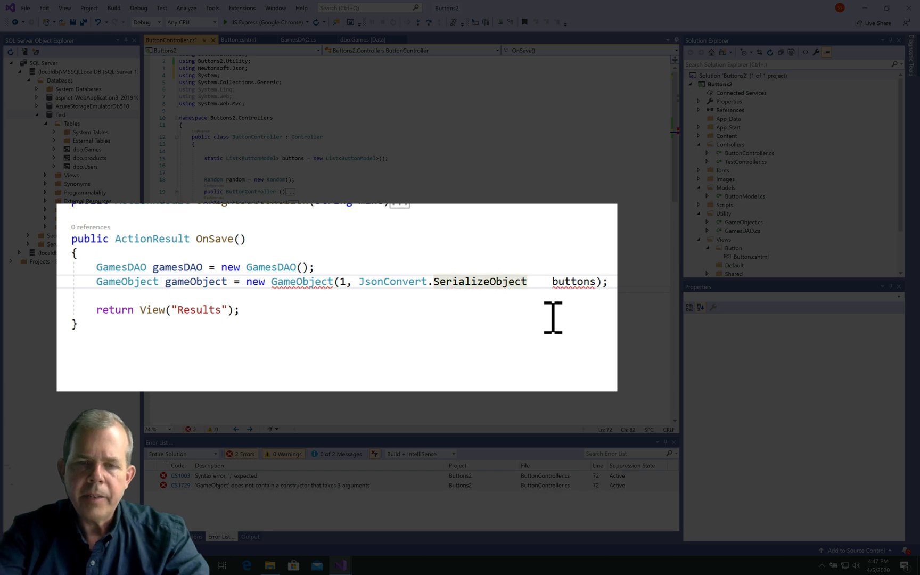
pyautogui.write('(')
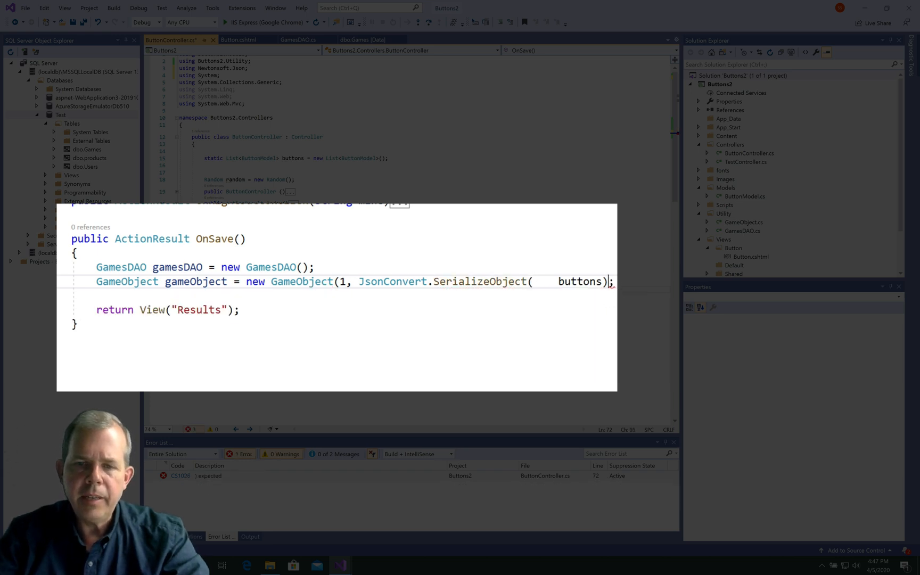
pyautogui.write(')')
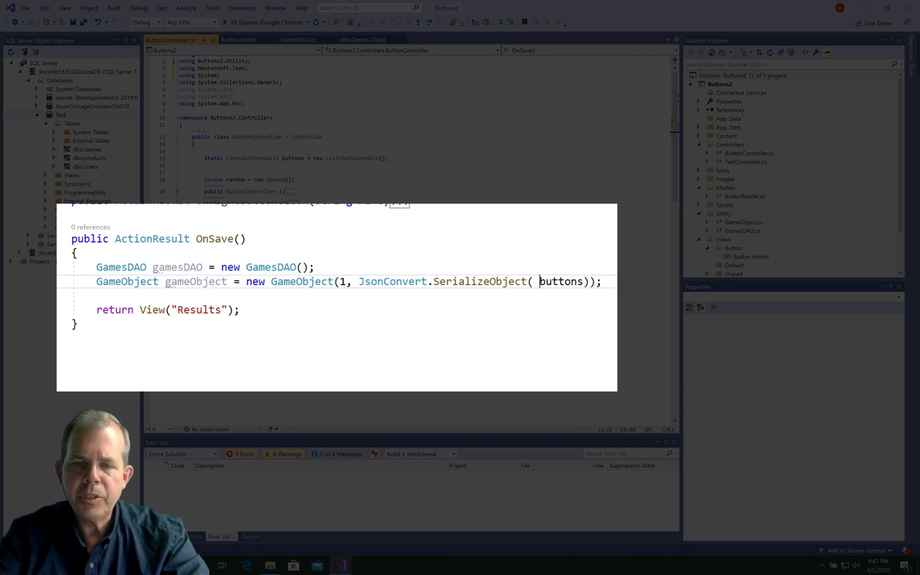
pyautogui.press('Backspace')
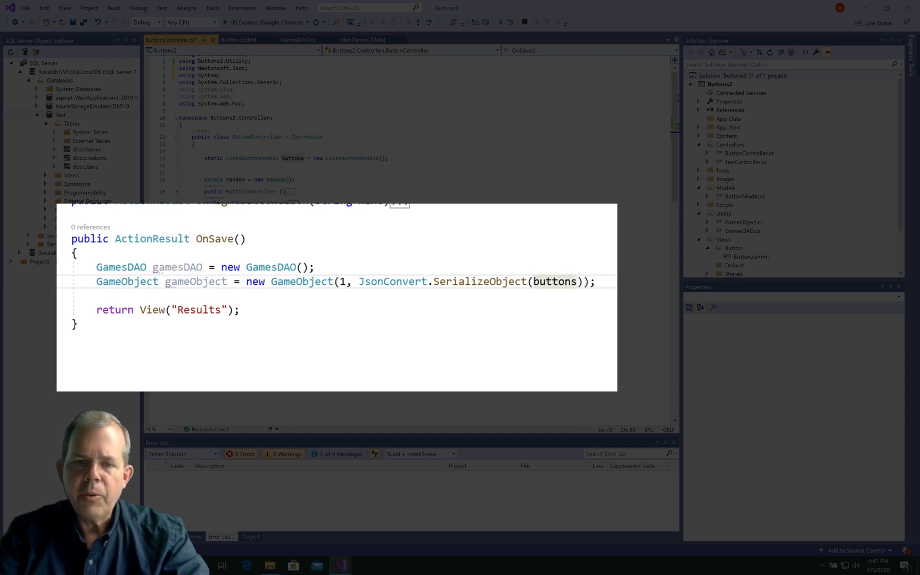
pyautogui.moveTo(393, 281)
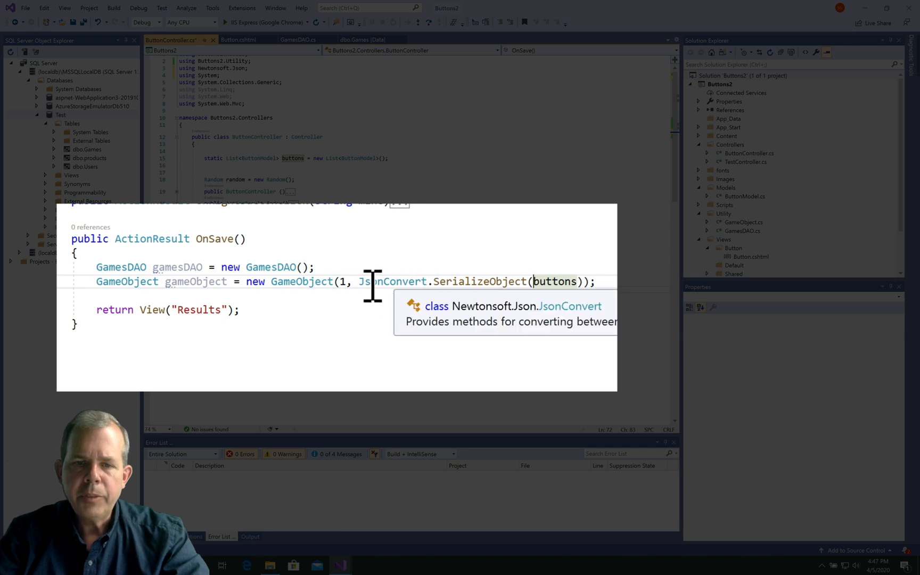
pyautogui.moveTo(343, 281)
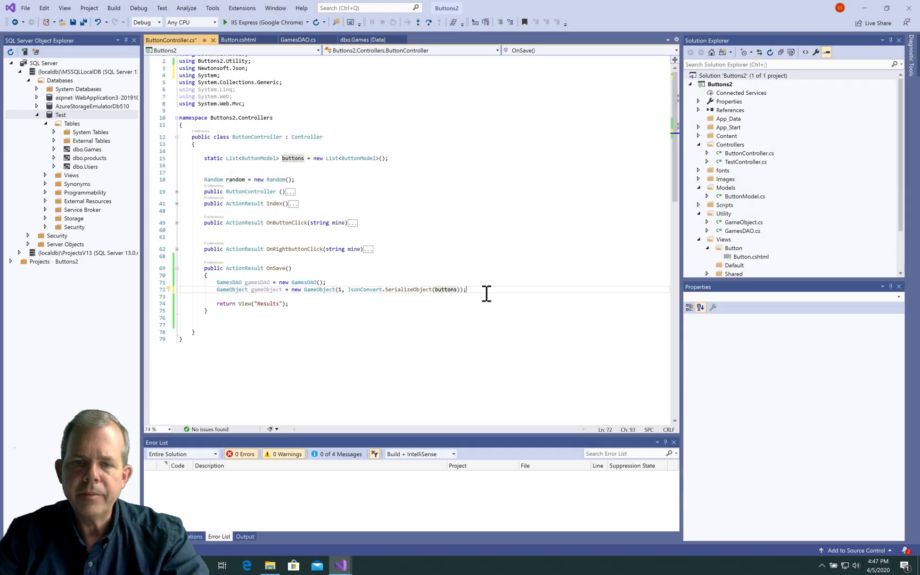
# Step: Store gamesDAO.SaveGame(gameObject) in bool success and return View("Results", success)
pyautogui.write('gamesDAO.SaveGame(')
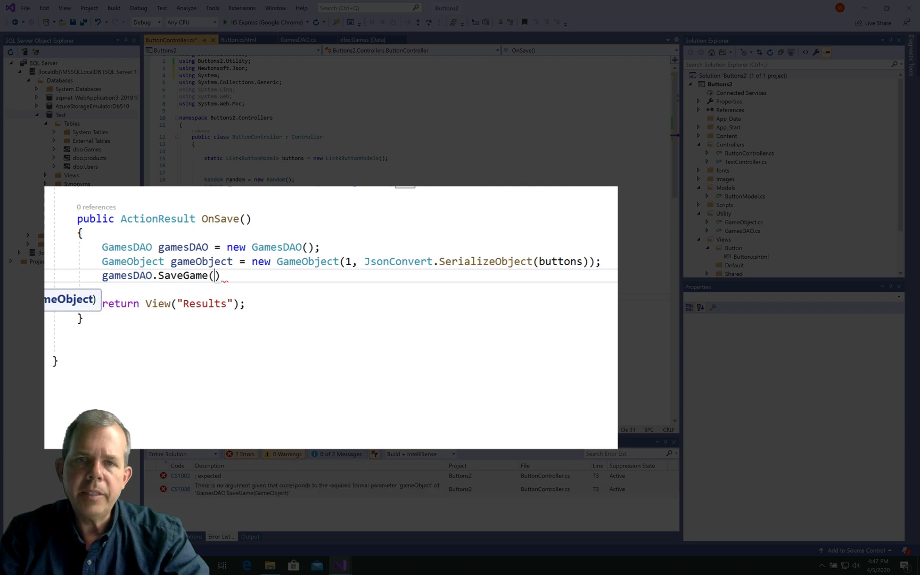
pyautogui.write('gameObject')
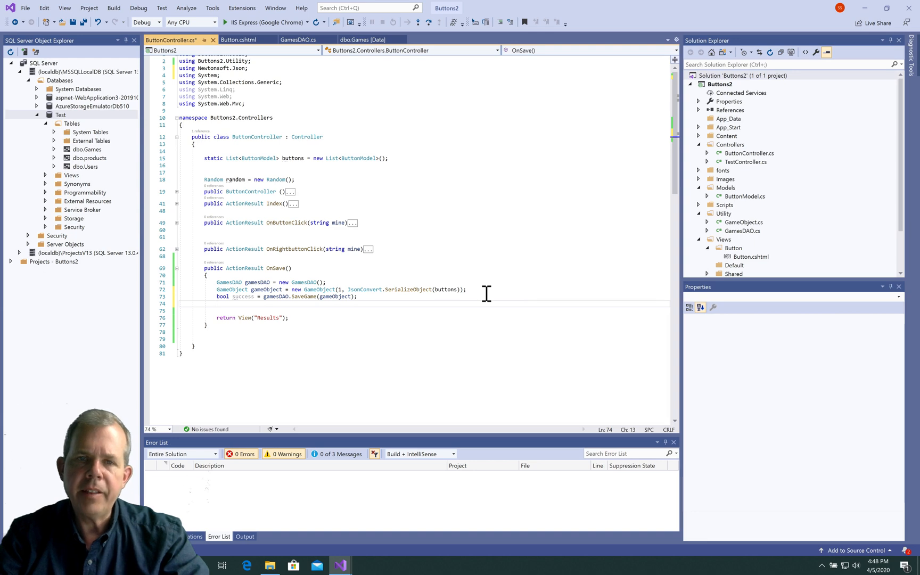
pyautogui.moveTo(264, 317)
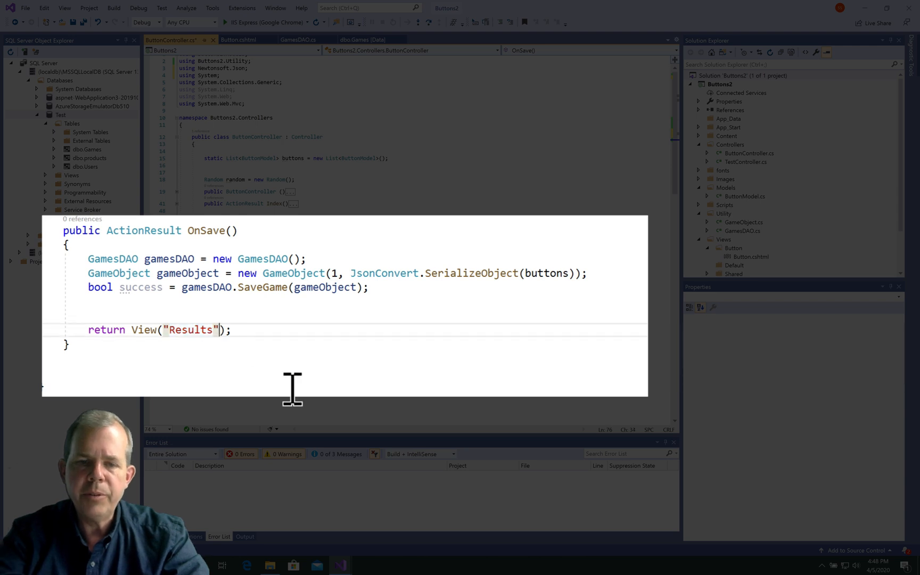
pyautogui.write(', su')
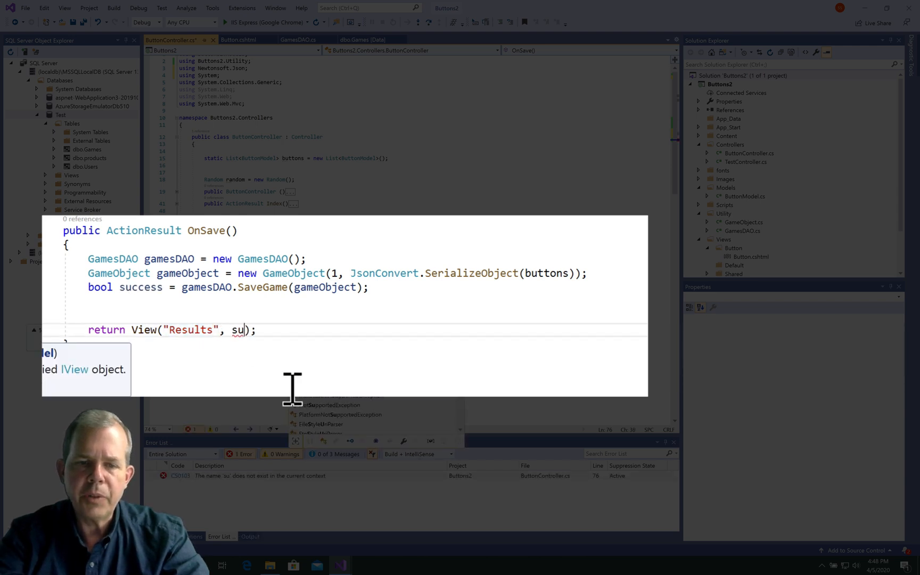
pyautogui.write('ccess')
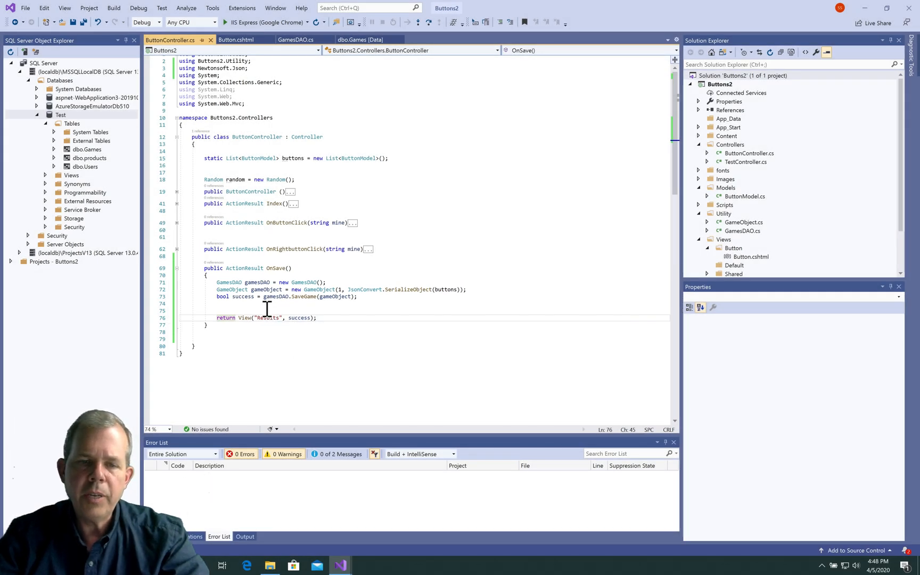
# Step: Add a new empty view named Results for the Button controller
pyautogui.rightClick(266, 309)
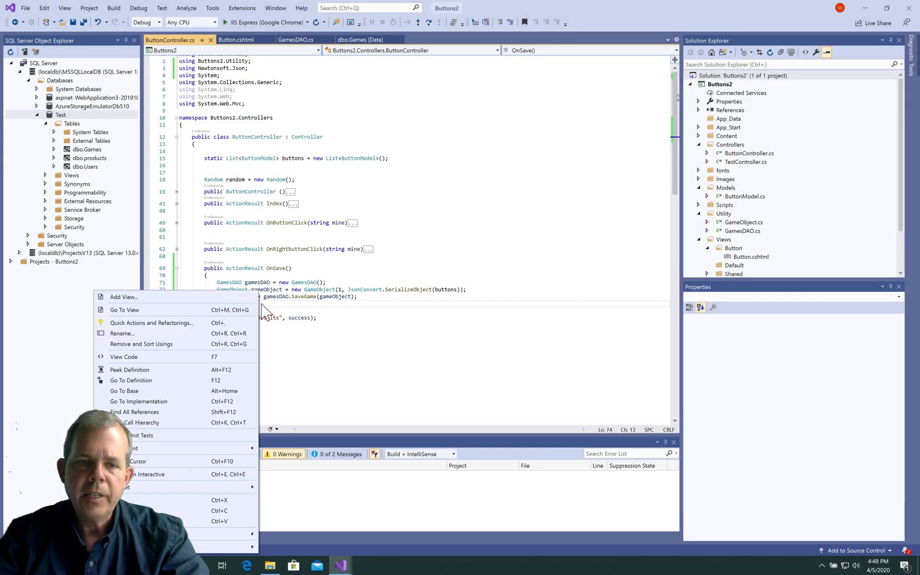
pyautogui.click(124, 296)
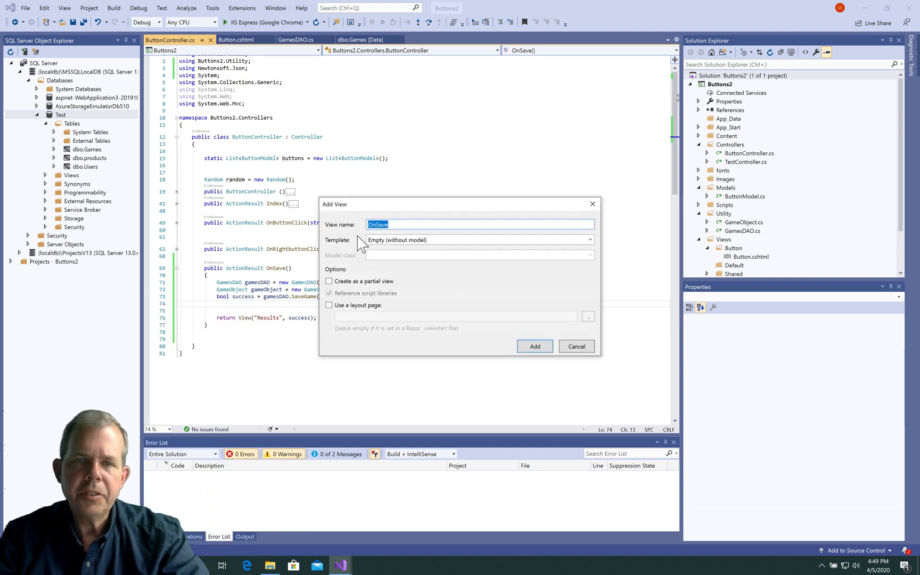
pyautogui.write('Results')
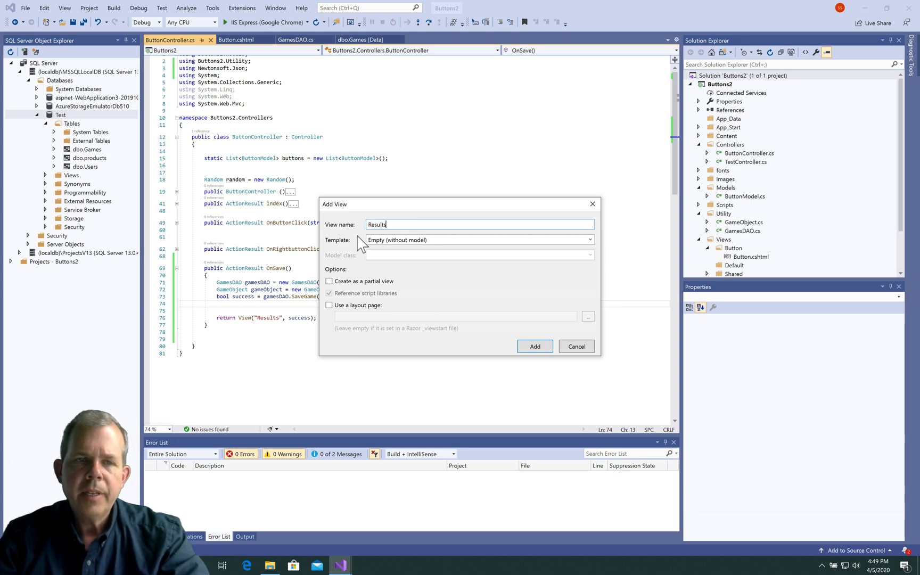
pyautogui.click(533, 346)
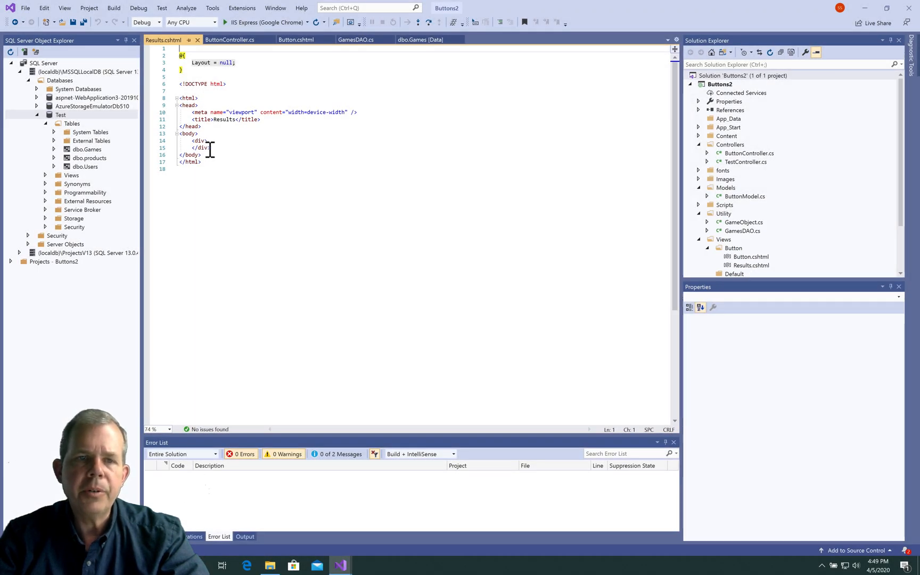
pyautogui.write('m')
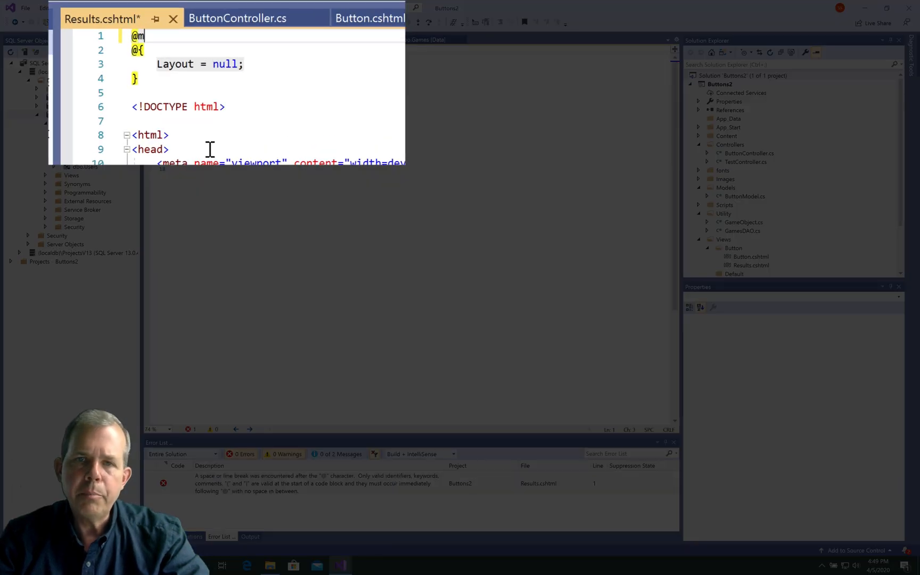
pyautogui.write('odel')
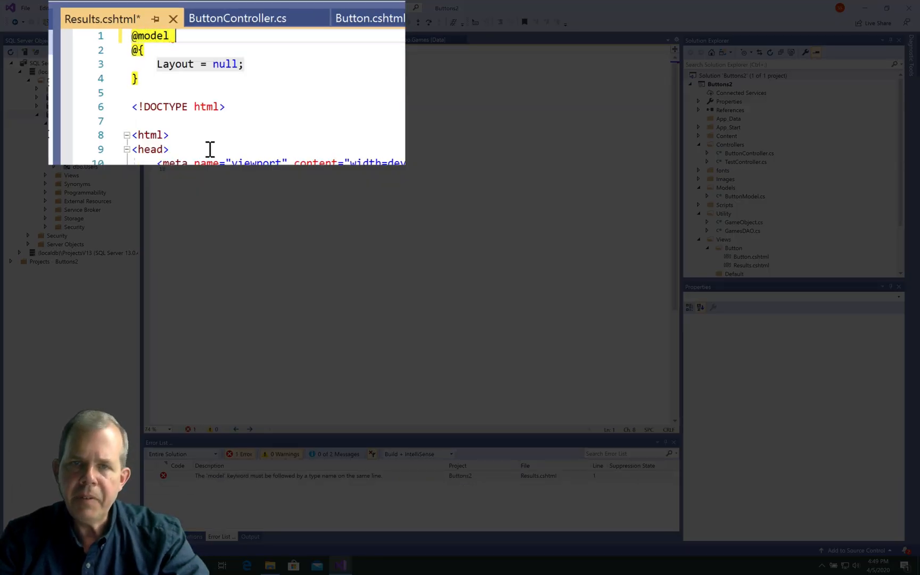
pyautogui.write('bool')
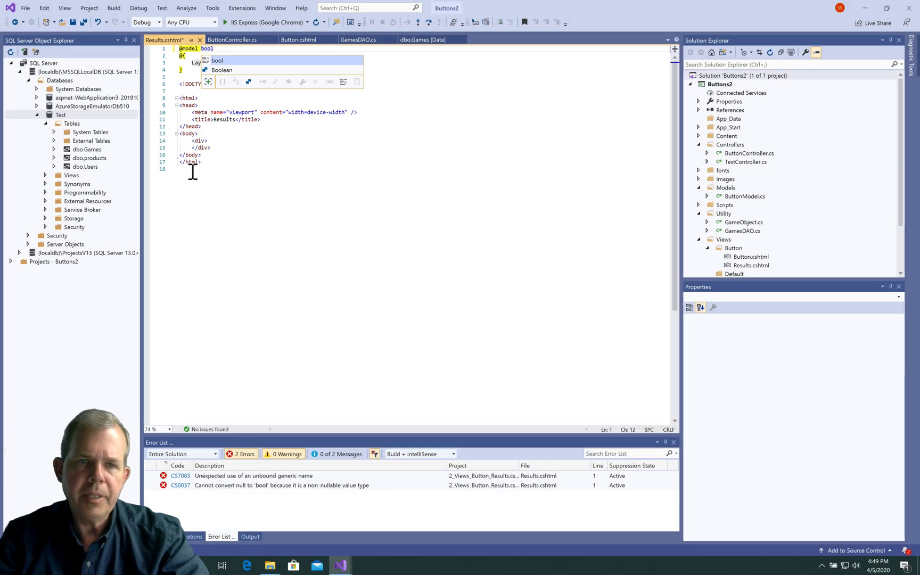
pyautogui.write('@if(m')
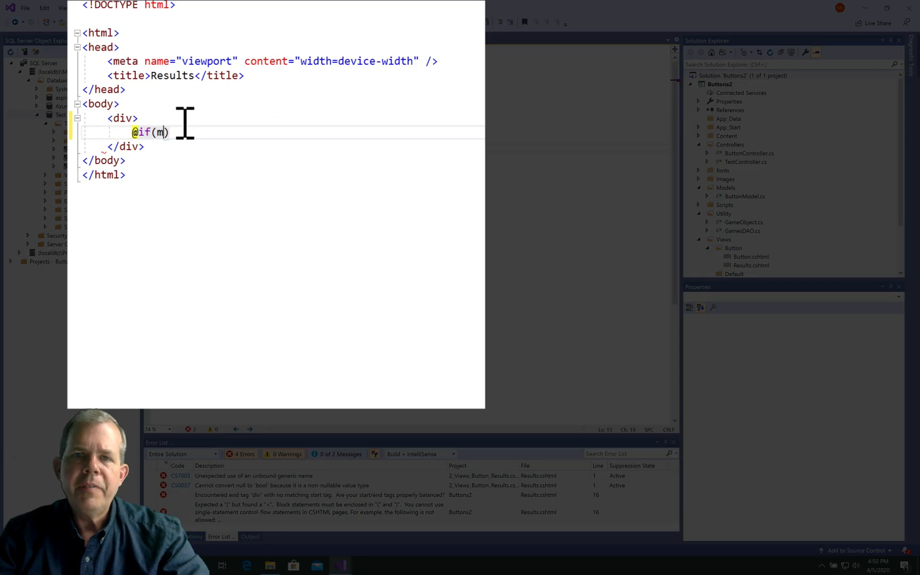
pyautogui.write('odel)')
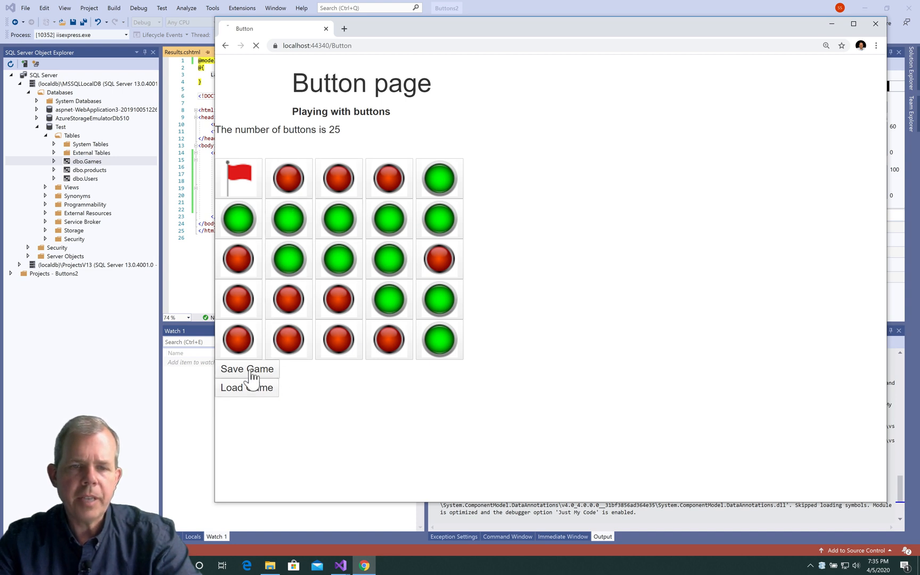
# Step: Save the game, go back, toggle a light, and save again to reach Success!
pyautogui.click(246, 368)
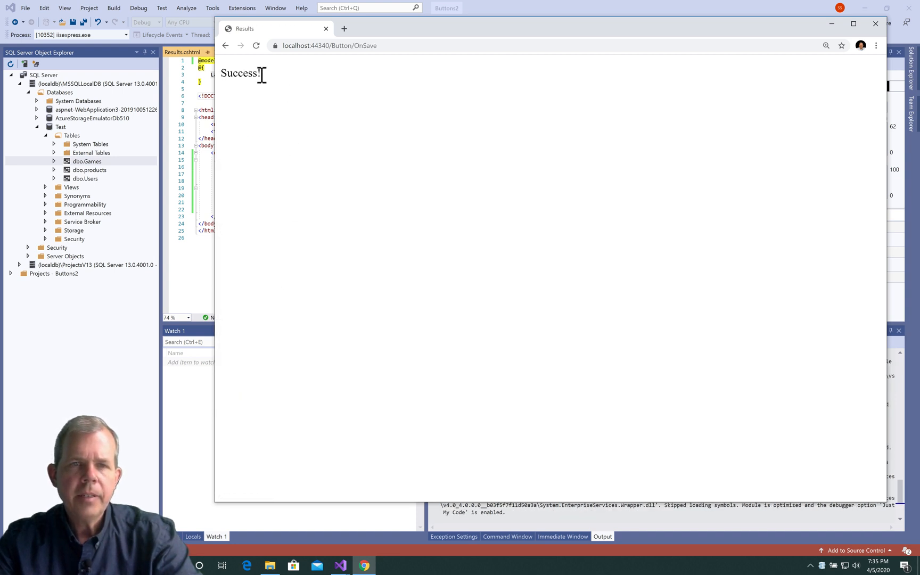
pyautogui.click(226, 45)
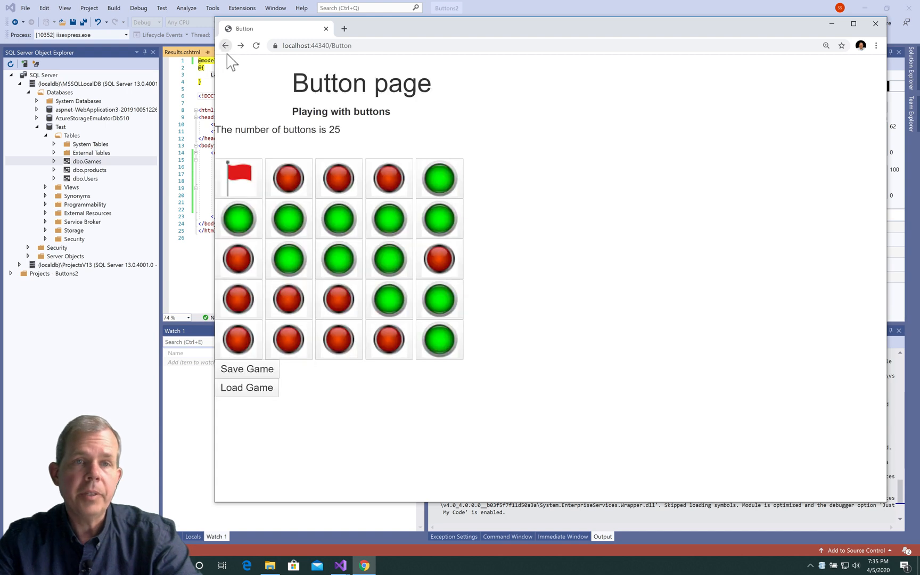
pyautogui.click(389, 220)
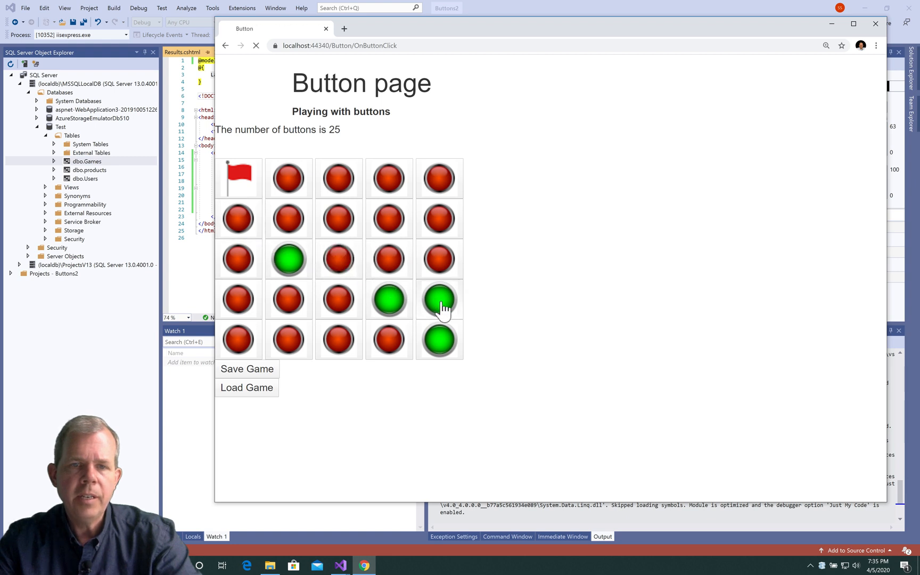
pyautogui.click(246, 368)
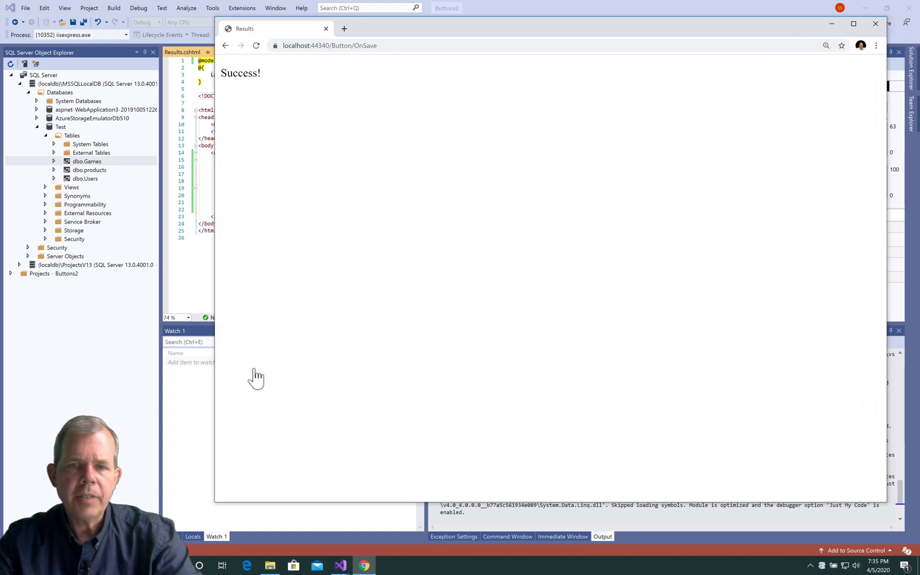
pyautogui.moveTo(266, 171)
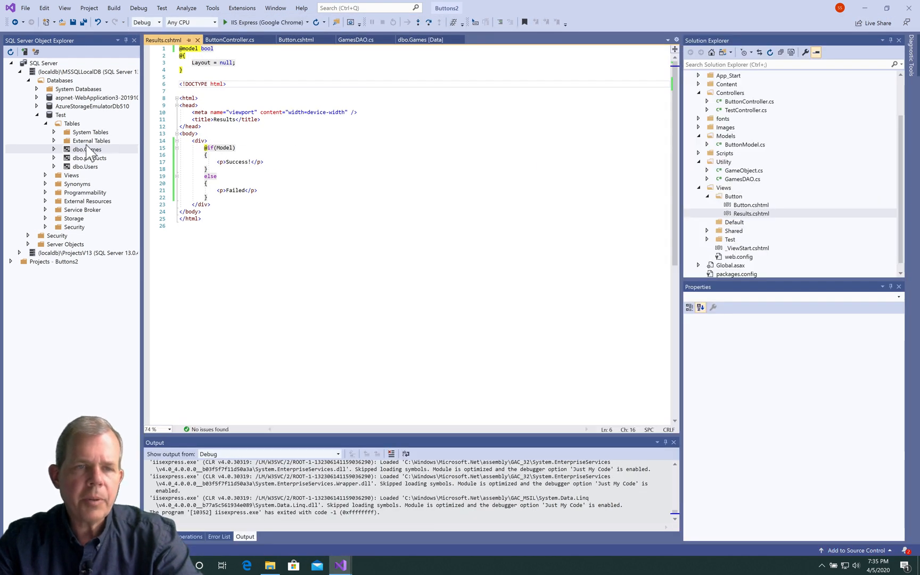
# Step: View and refresh dbo.Games data showing four saved GameString JSON rows
pyautogui.rightClick(90, 149)
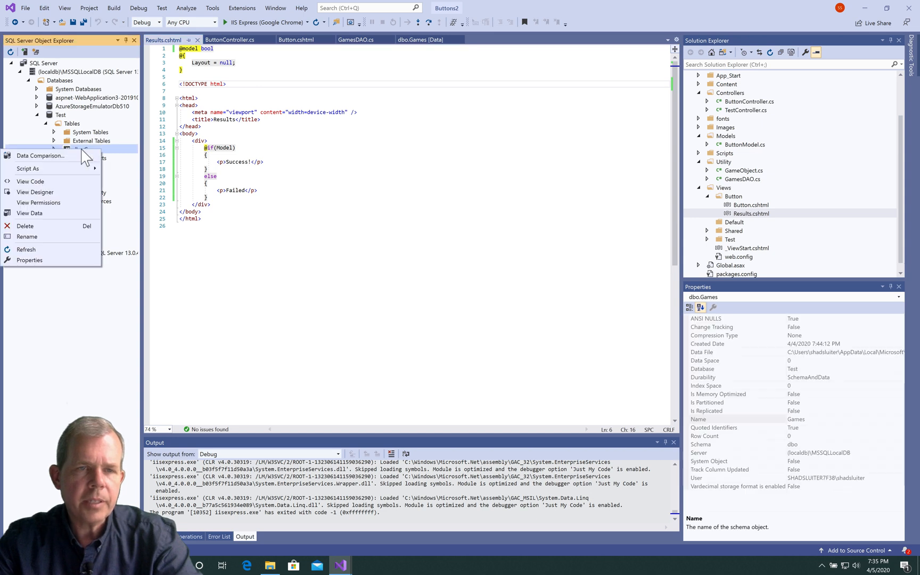
pyautogui.moveTo(30, 213)
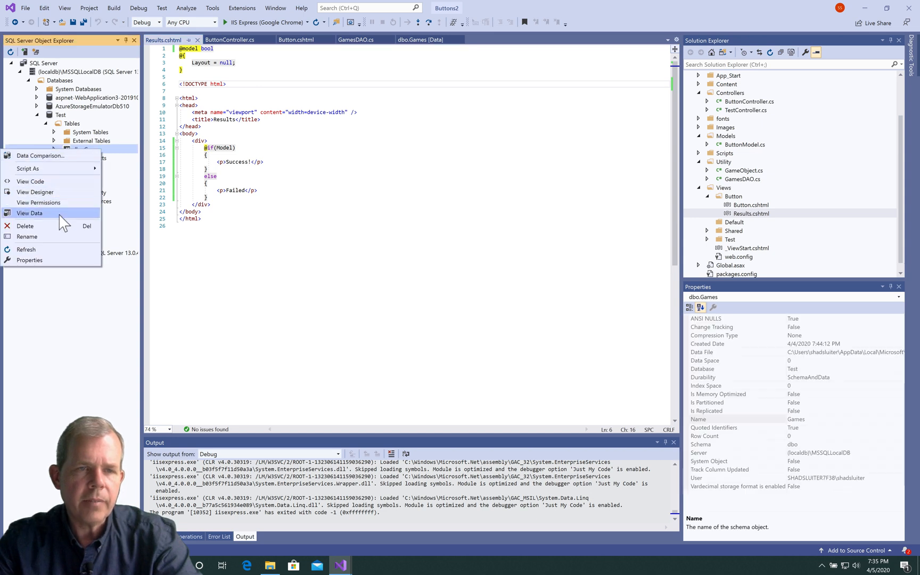
pyautogui.click(30, 214)
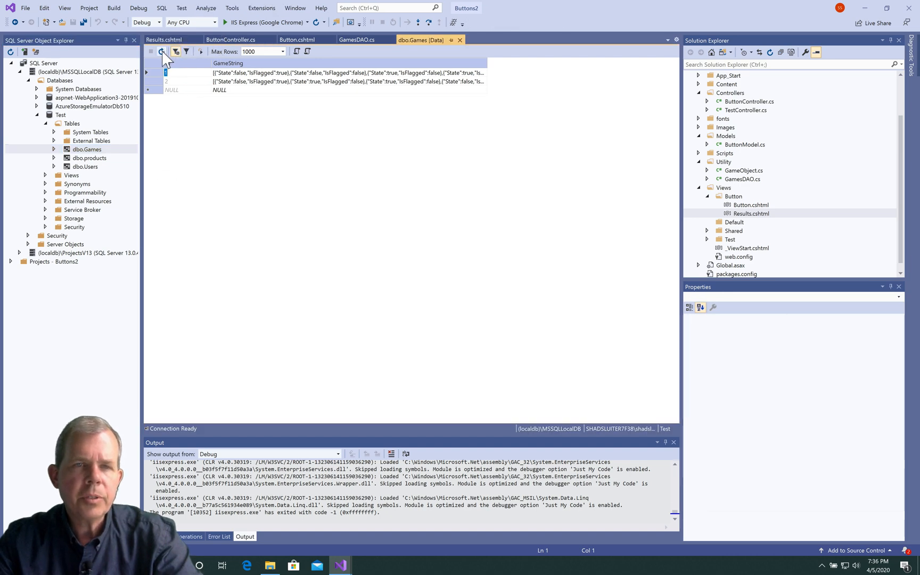
pyautogui.click(161, 51)
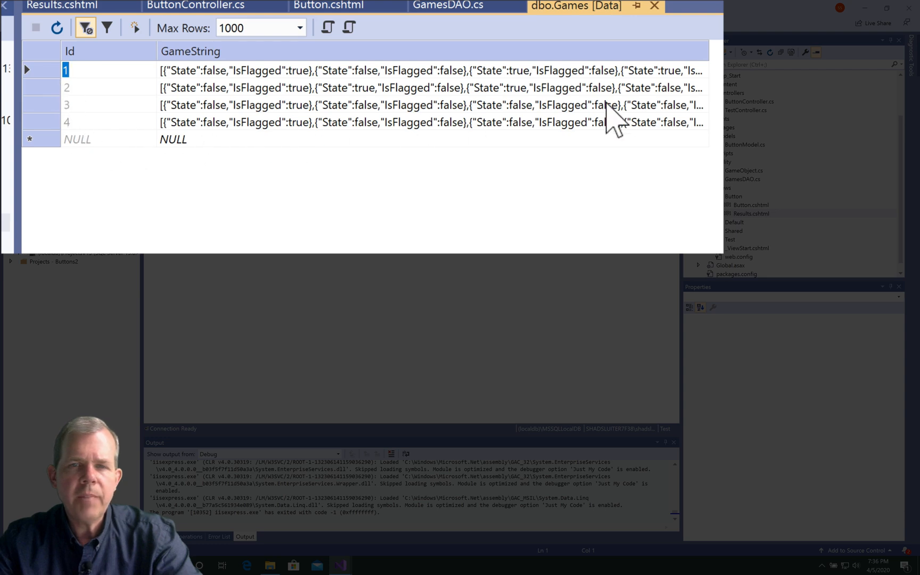
pyautogui.moveTo(712, 65)
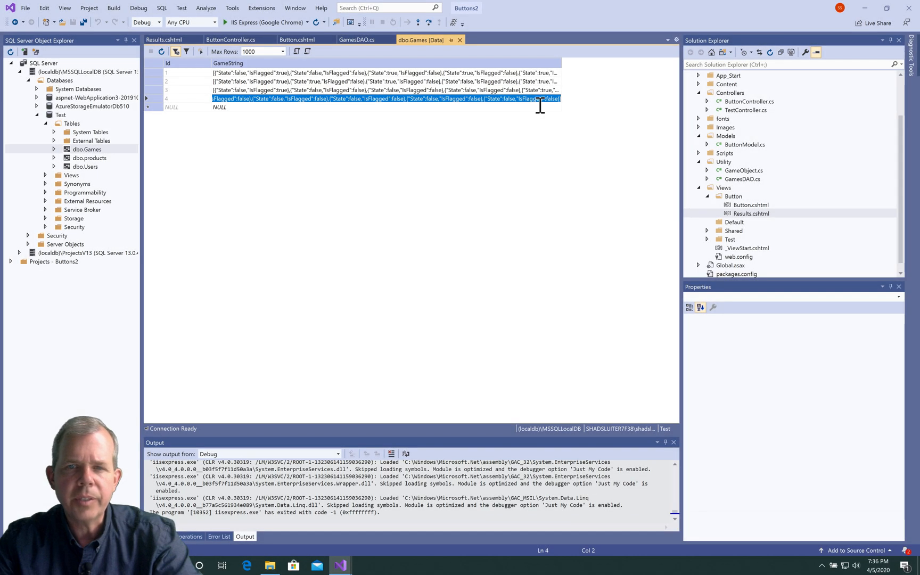
pyautogui.moveTo(412, 112)
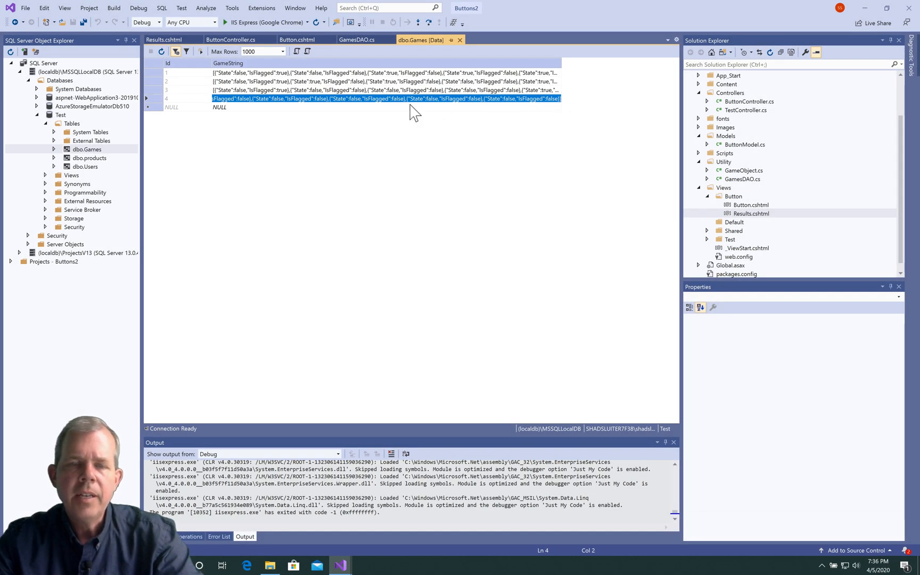
pyautogui.moveTo(358, 326)
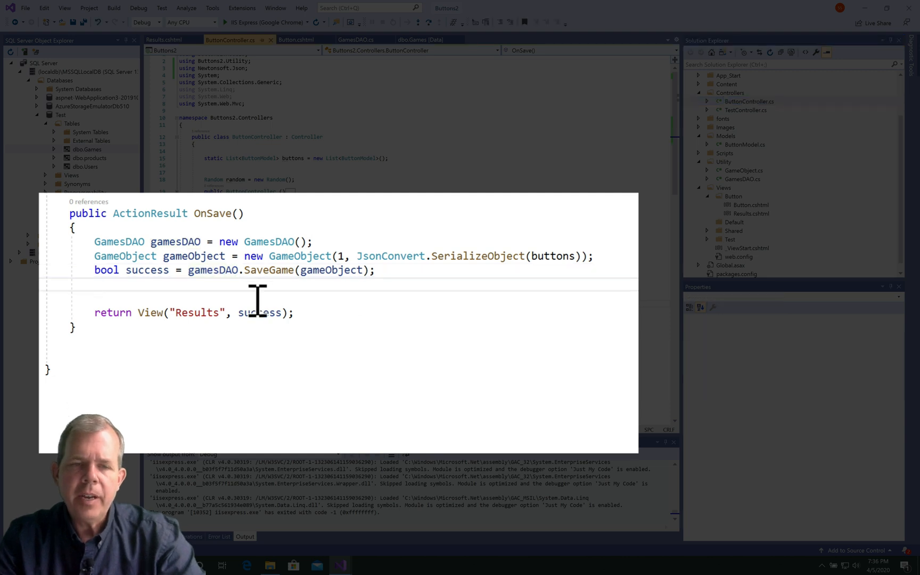
# Step: Declare Tuple<bool, string> resultsTuple = new Tuple built from success in OnSave
pyautogui.write('T')
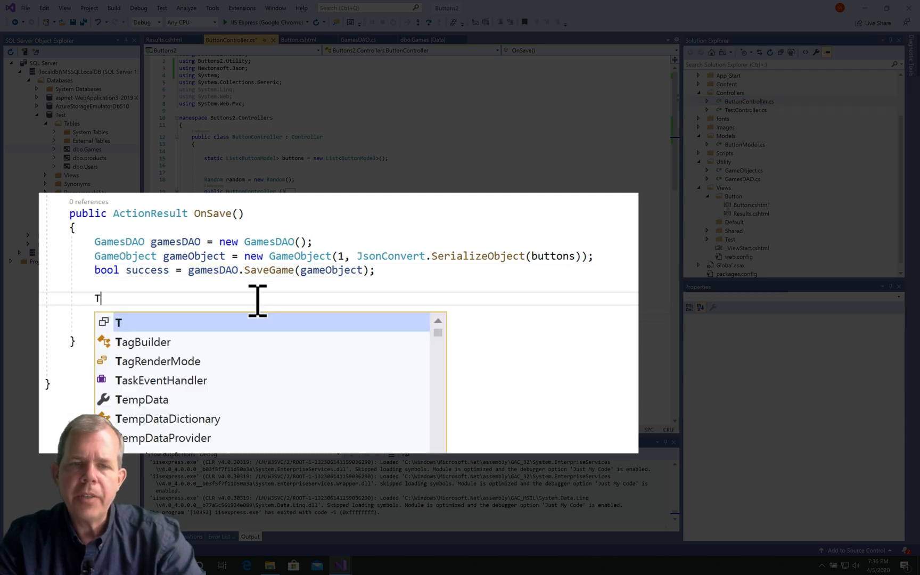
pyautogui.write('uple')
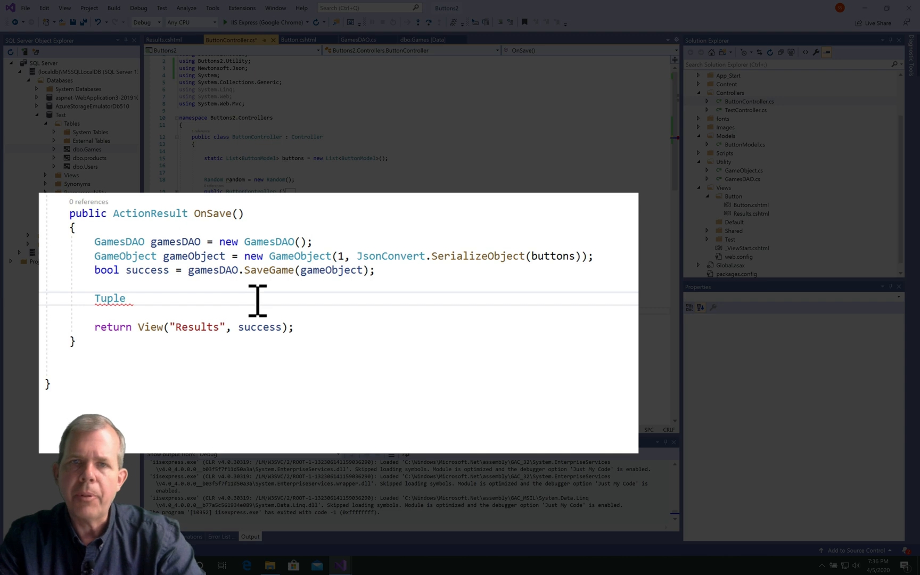
pyautogui.write('<bool')
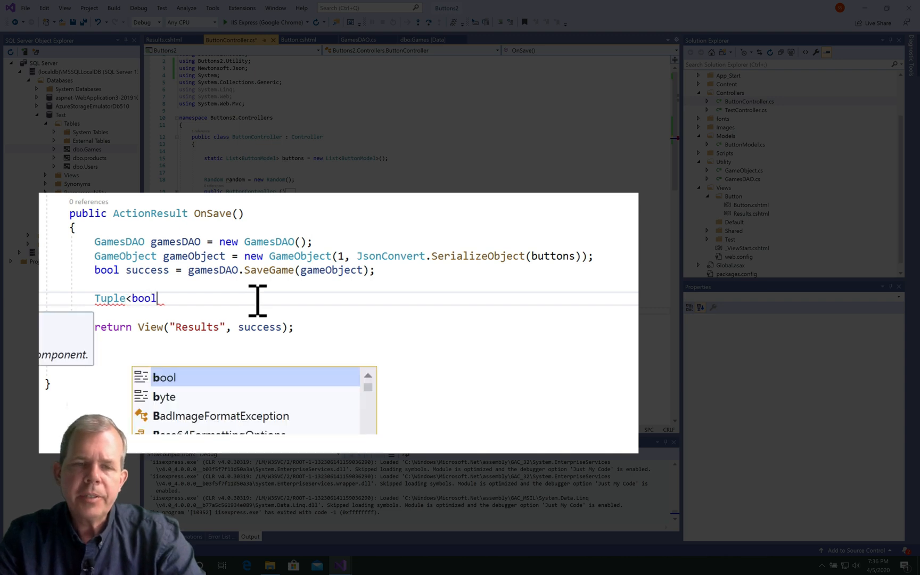
pyautogui.write(', string>')
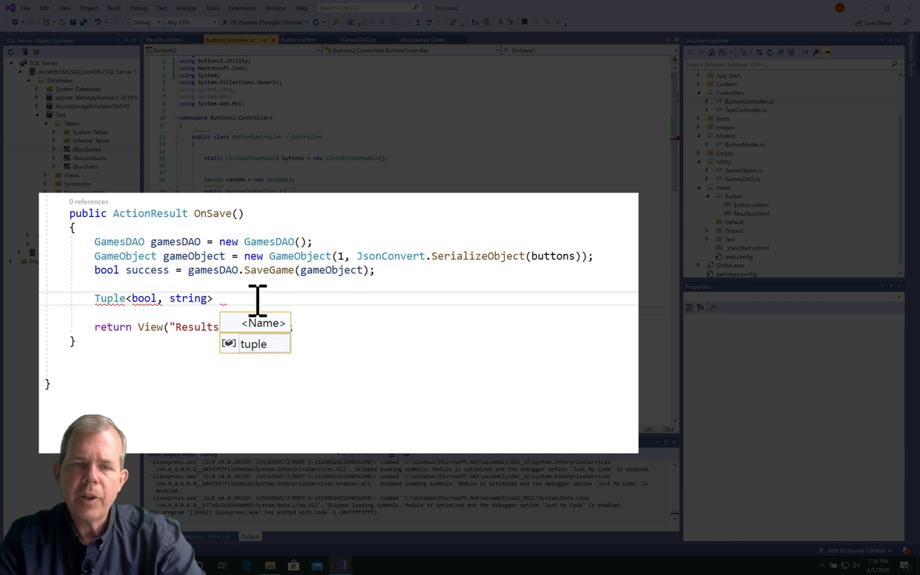
pyautogui.write('results')
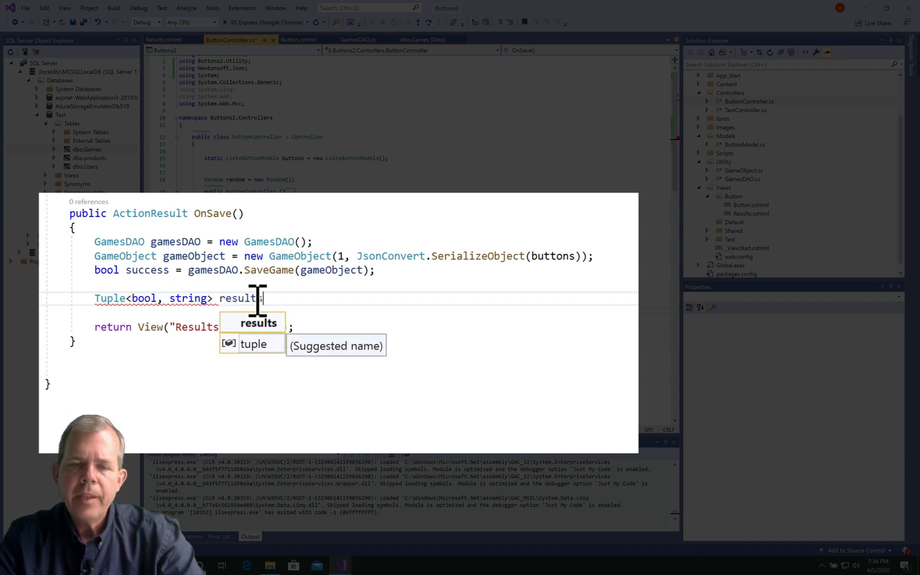
pyautogui.write('Tuple = new Tuple<bool, string>(')
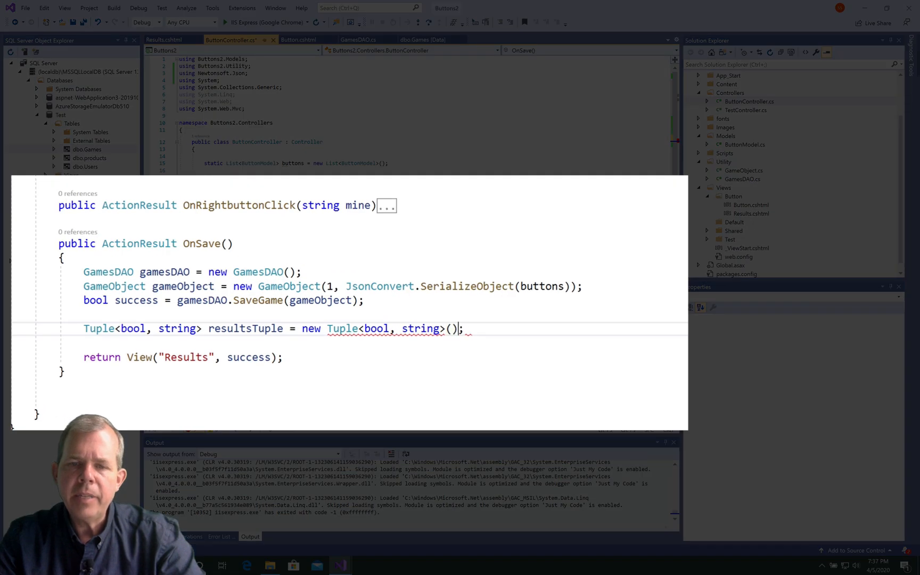
pyautogui.write('(')
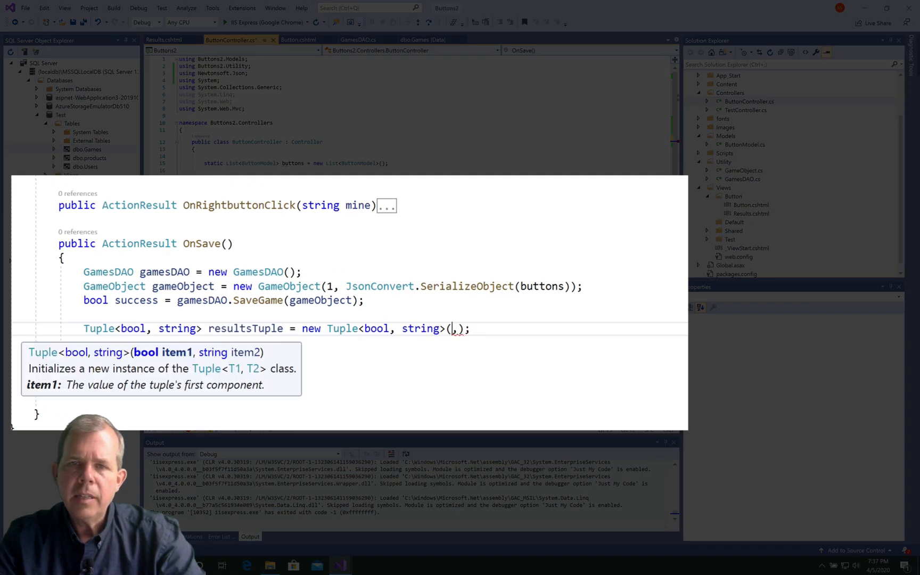
pyautogui.write('success')
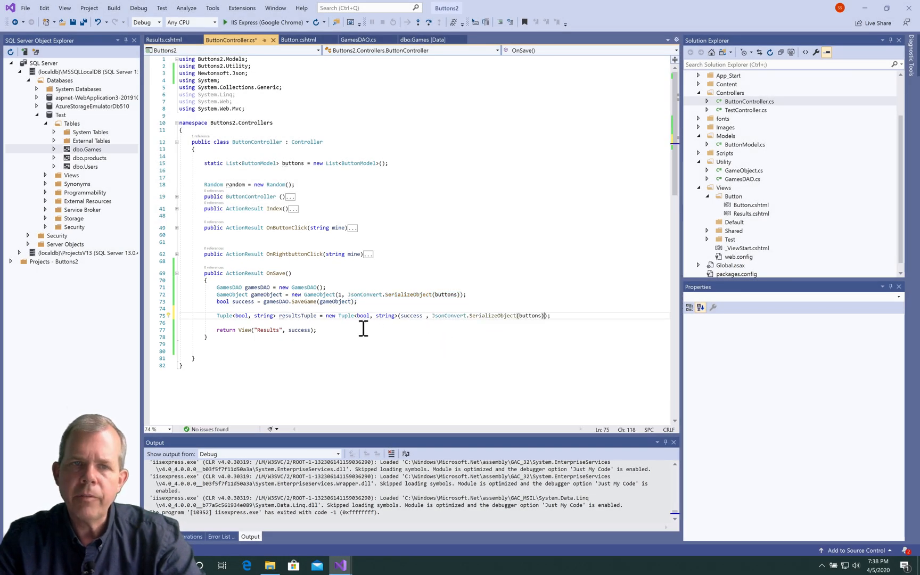
# Step: Select the Tuple<bool, string> type for reuse and move to Results.cshtml
pyautogui.doubleClick(346, 316)
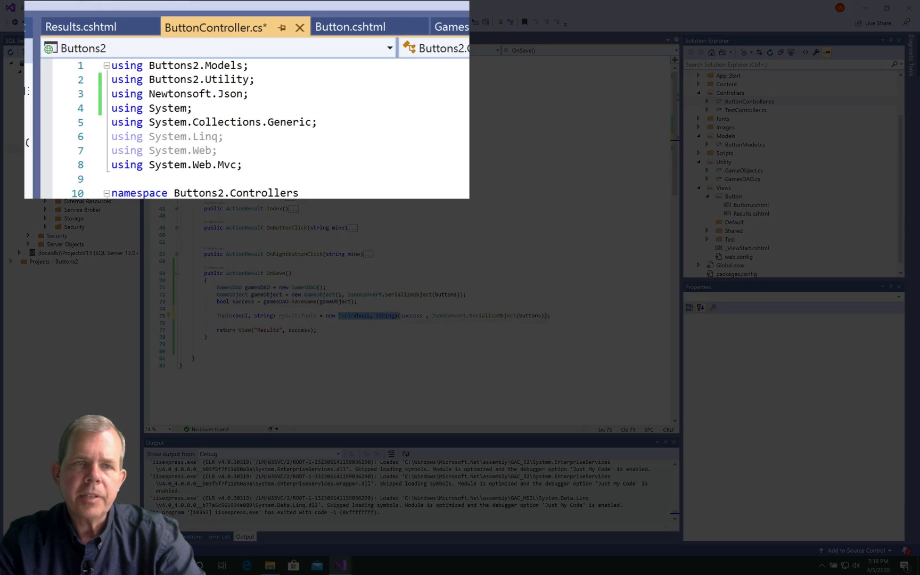
pyautogui.click(80, 27)
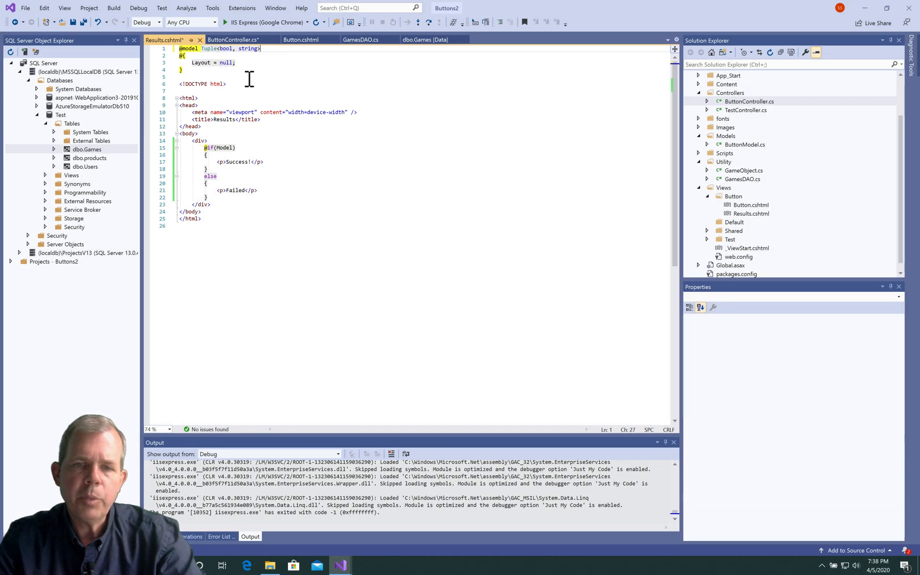
pyautogui.click(231, 149)
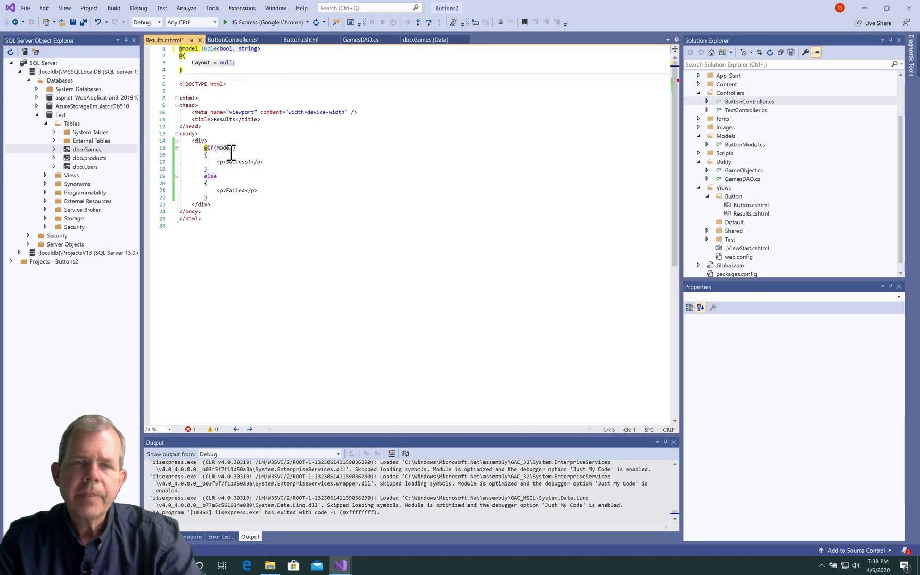
pyautogui.click(234, 147)
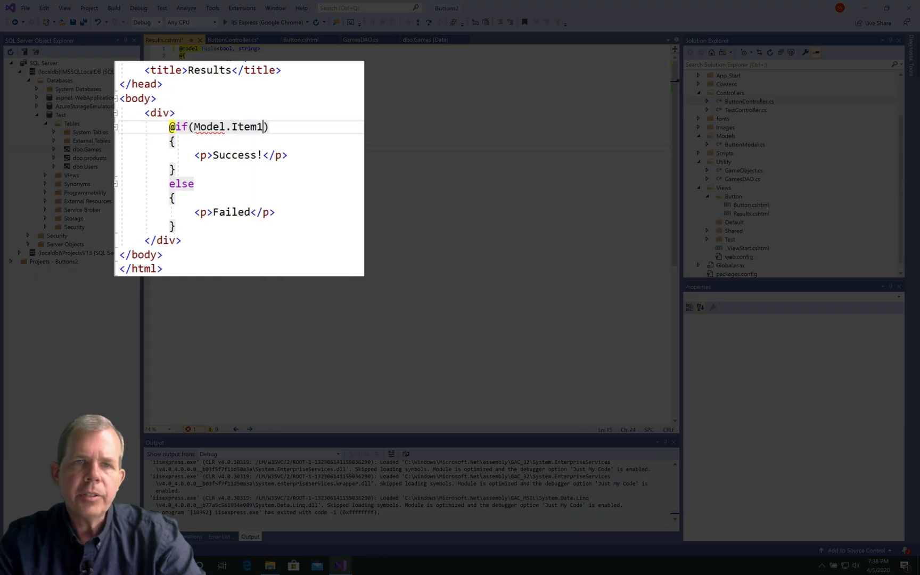
pyautogui.write('@mo')
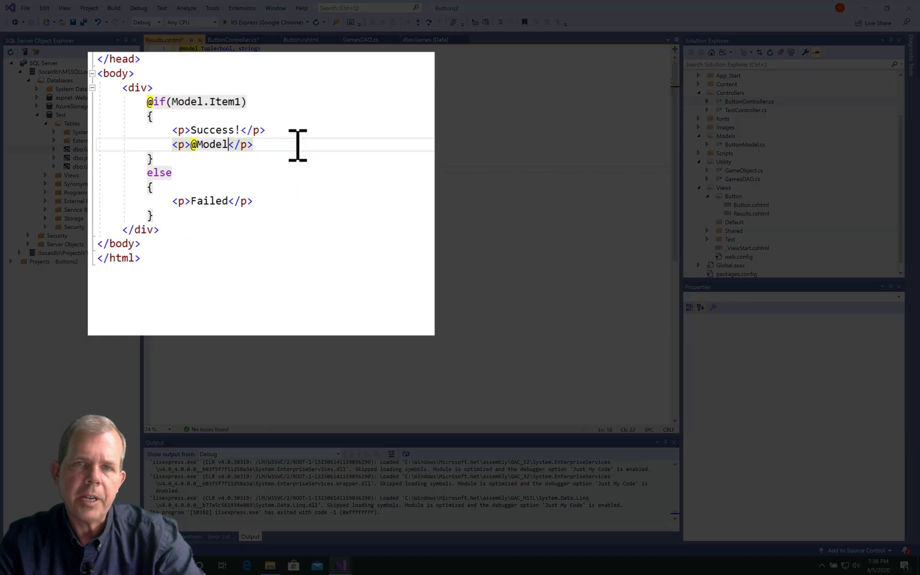
pyautogui.write('.Item2')
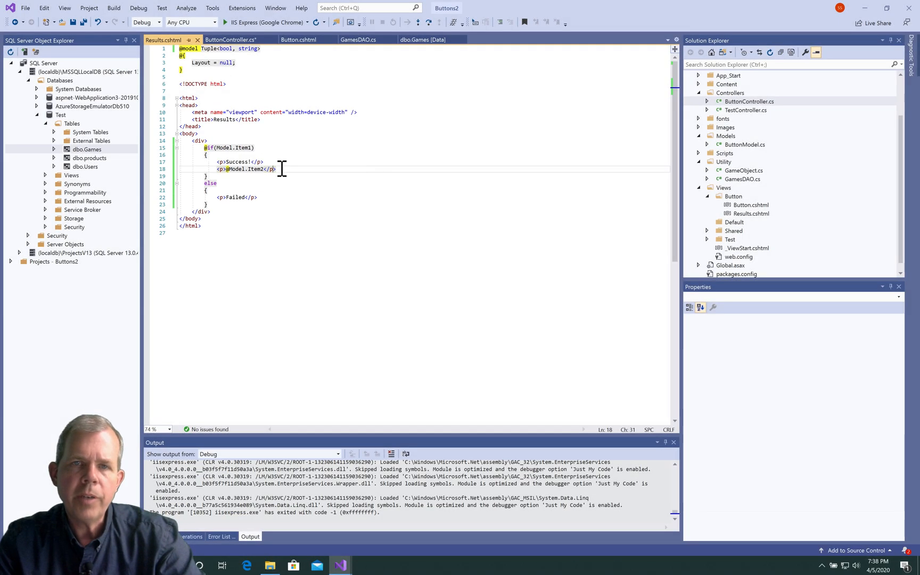
# Step: Return View("Results", resultsTuple) from OnSave and run the site in IIS Express
pyautogui.click(231, 39)
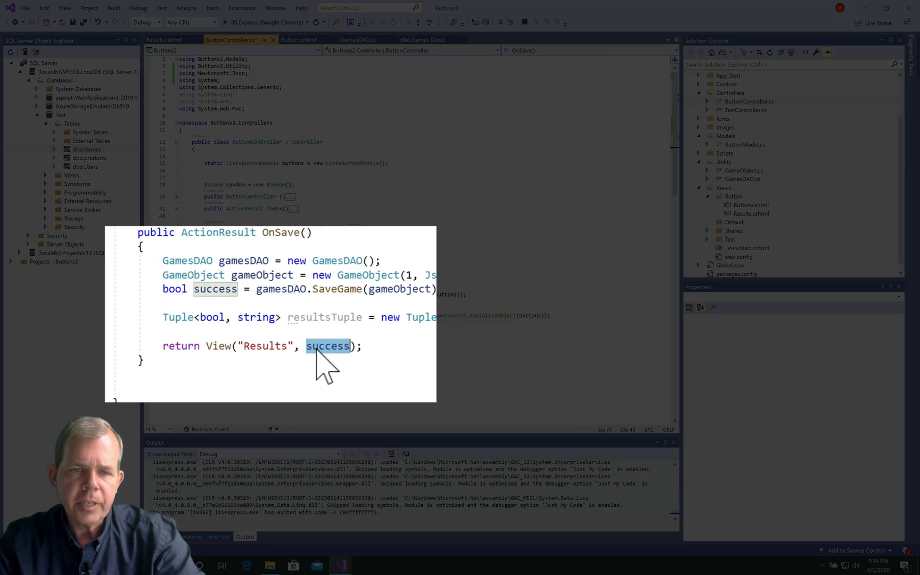
pyautogui.write('resultsTupl')
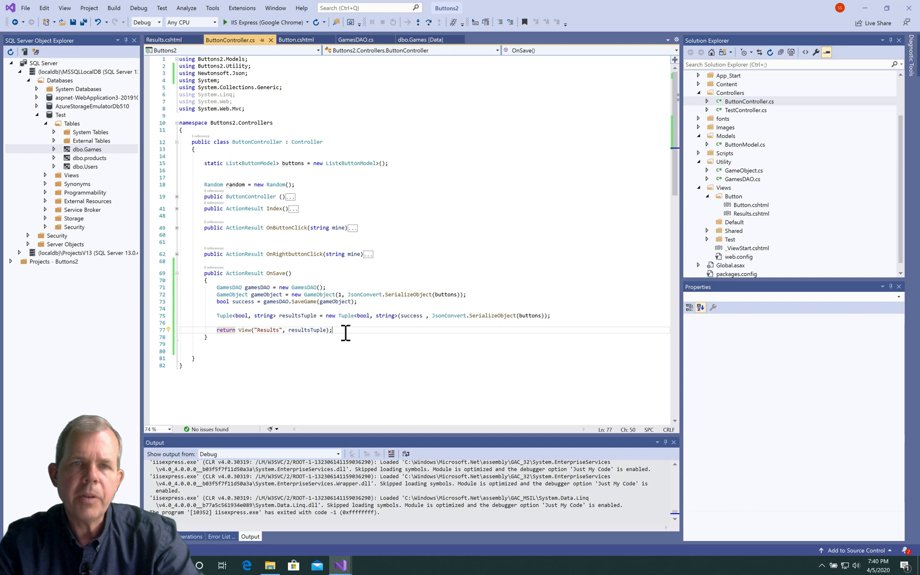
pyautogui.click(224, 22)
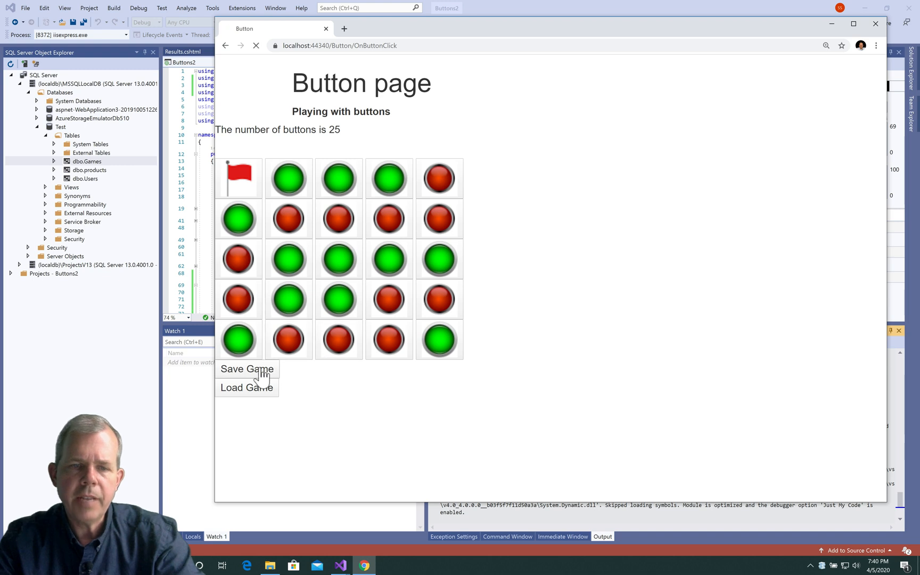
# Step: Save the game to see Success! followed by the saved buttons' JSON states
pyautogui.click(246, 368)
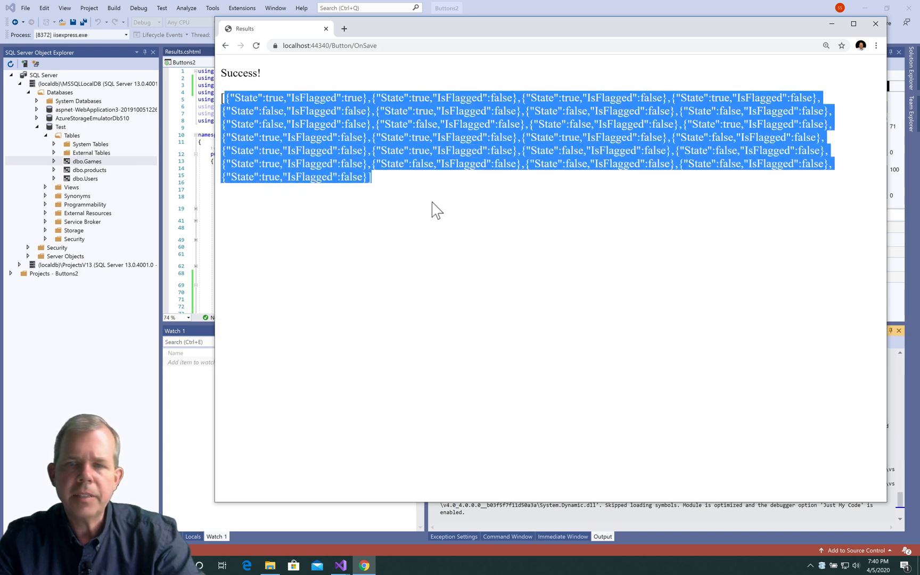
pyautogui.click(437, 210)
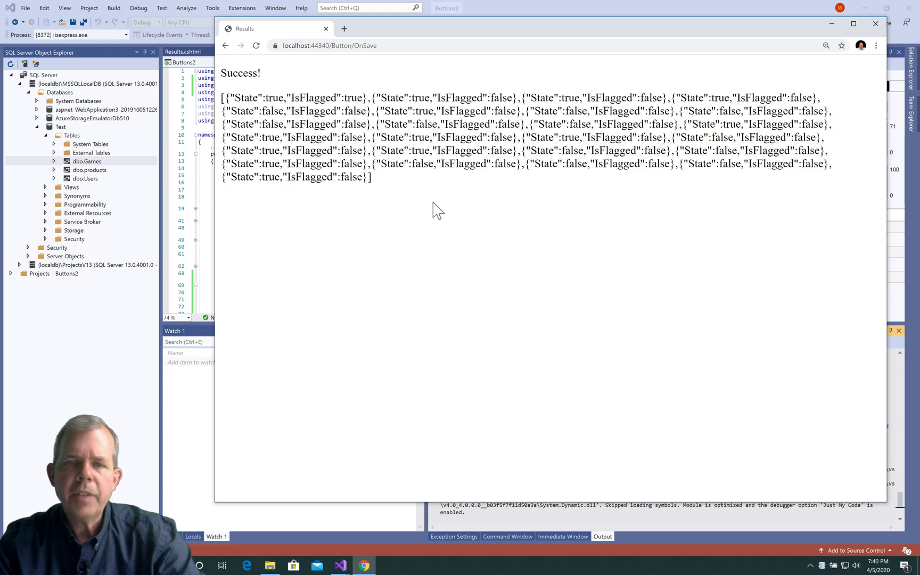